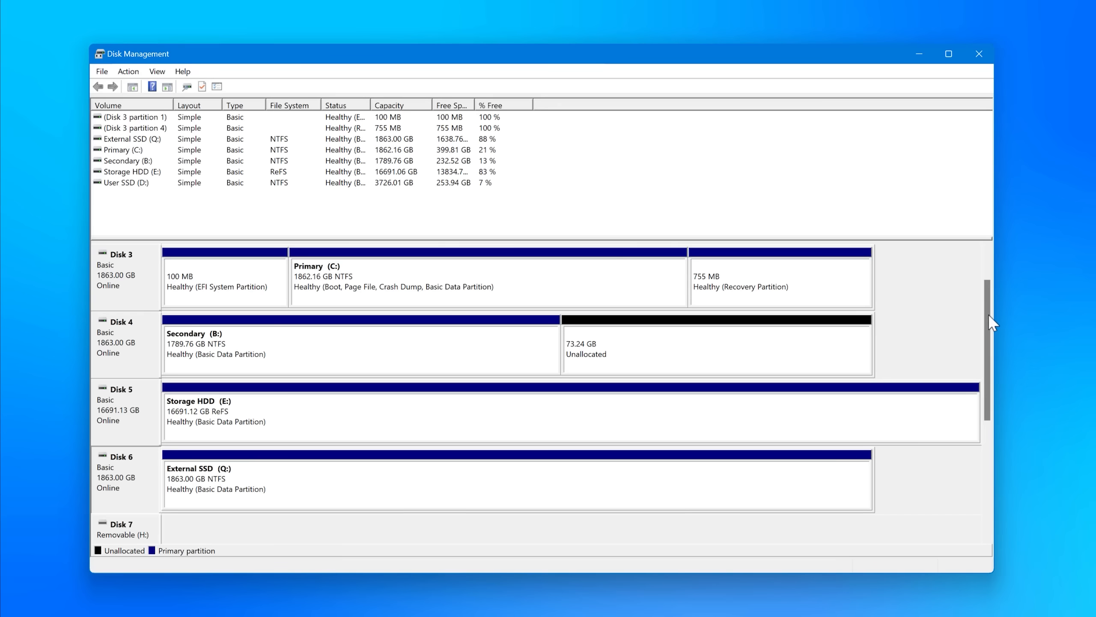
Step: In Disk Management, begin initializing the 7.47 GB disk and changing a volume's drive letter
{"action": "scroll", "scroll_direction": "down", "scroll_amount": 3}
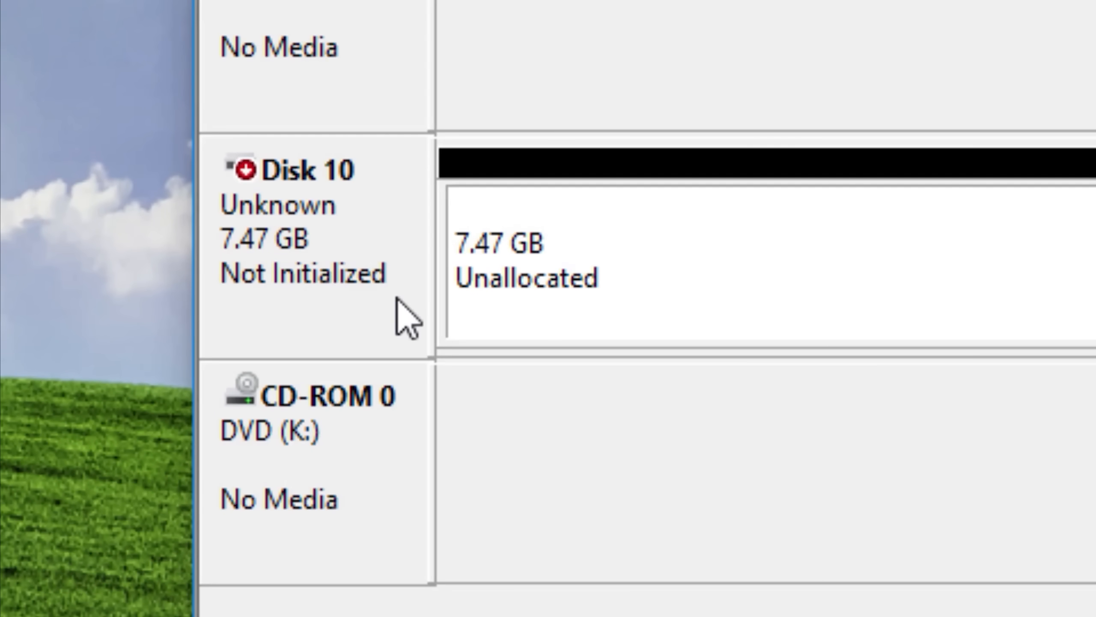
{"action": "mouse_move", "coordinate": [782, 227]}
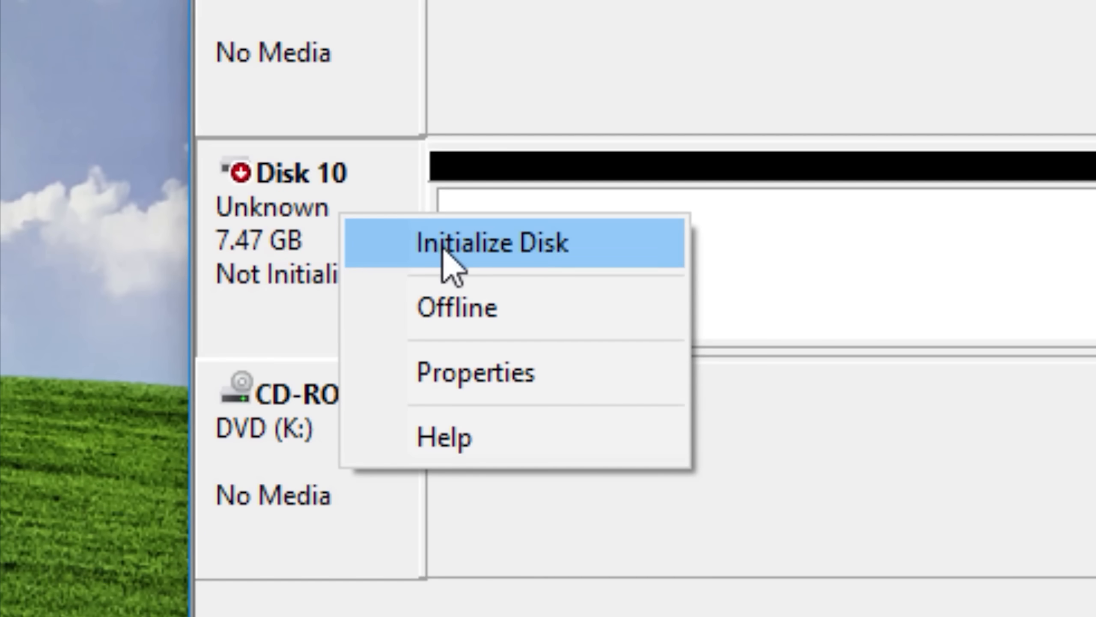
{"action": "left_click", "coordinate": [493, 243]}
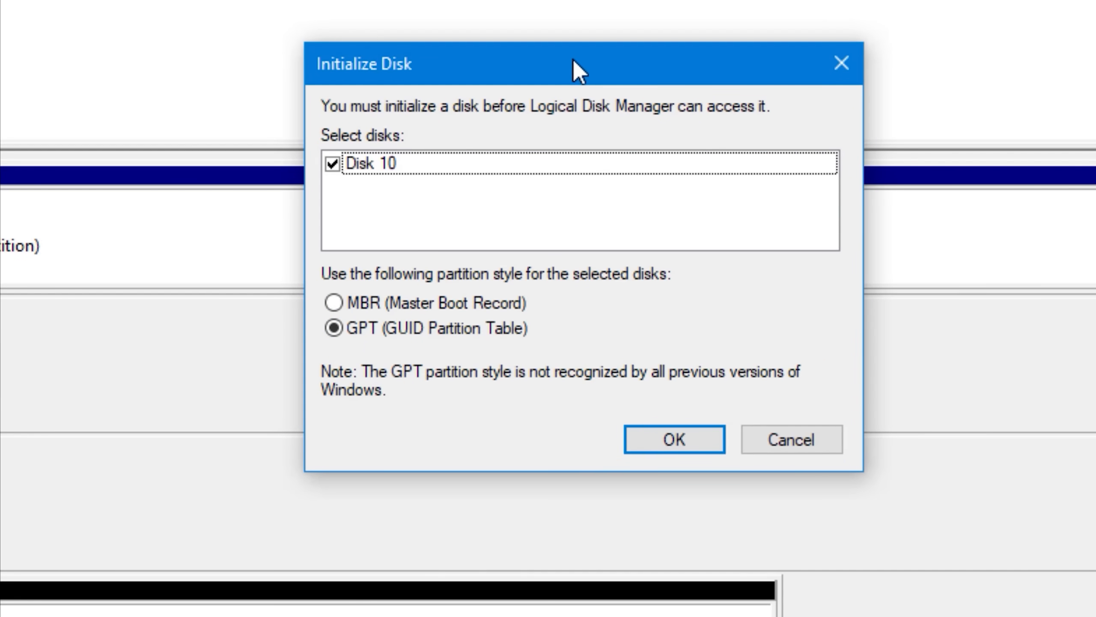
{"action": "left_click_drag", "start_coordinate": [559, 63], "coordinate": [437, 74]}
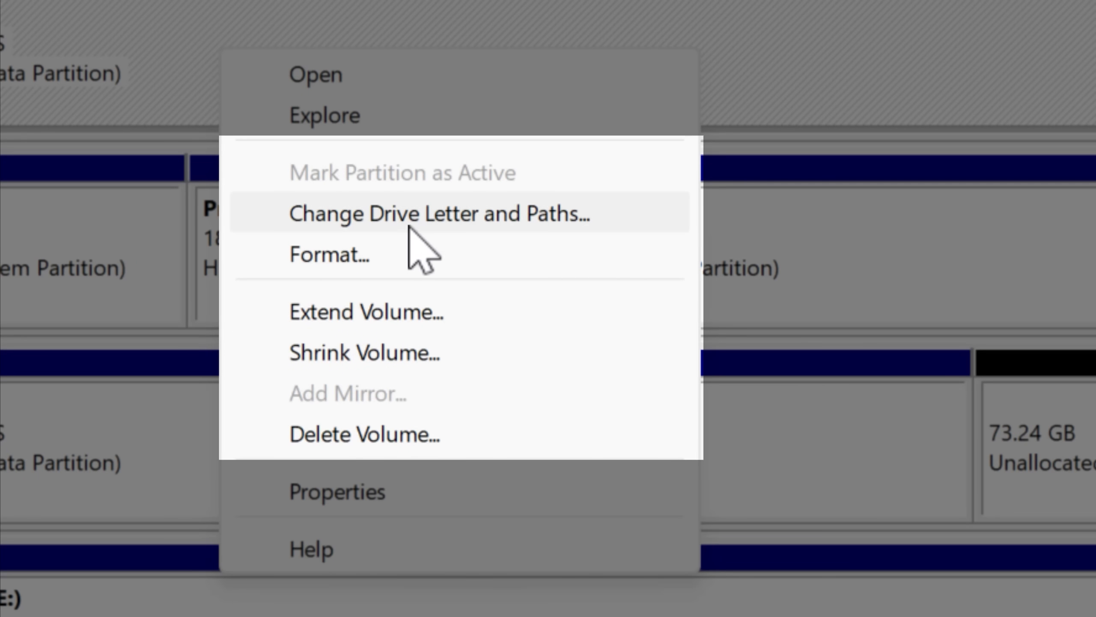
{"action": "left_click", "coordinate": [436, 213]}
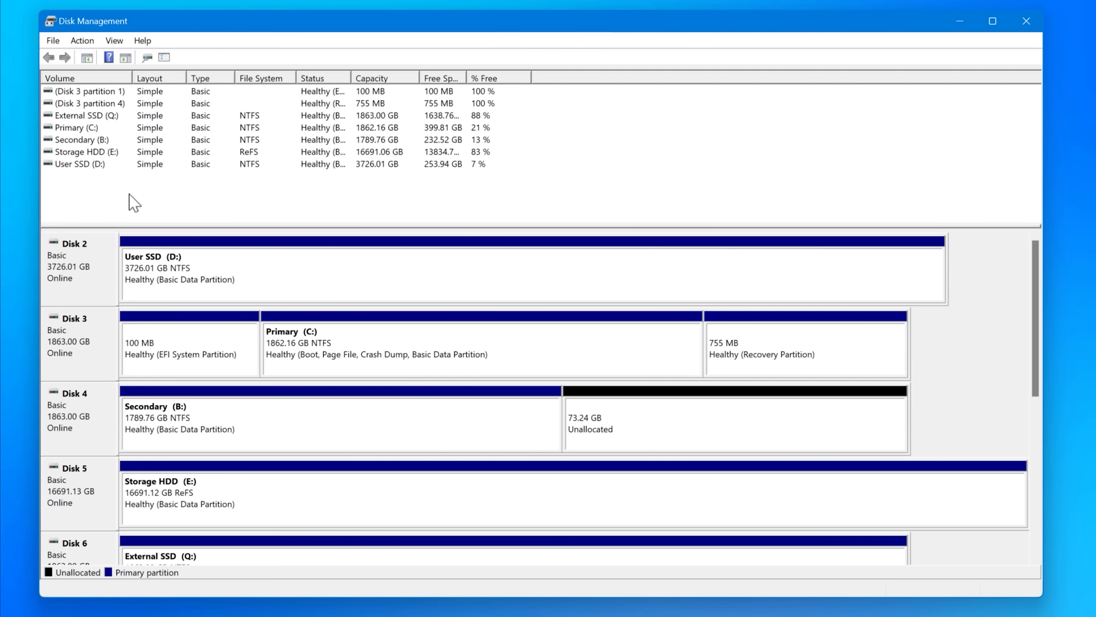
{"action": "type", "text": "lp"}
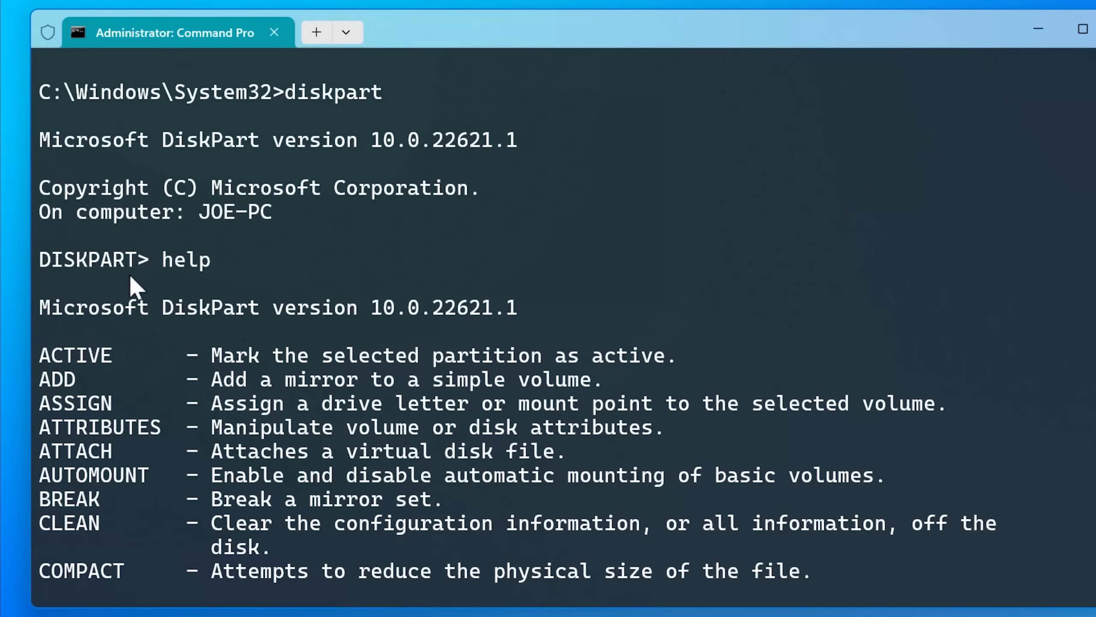
Step: In DiskPart, list all disks and select disk 10 as the working disk
{"action": "scroll", "scroll_direction": "down", "scroll_amount": 3}
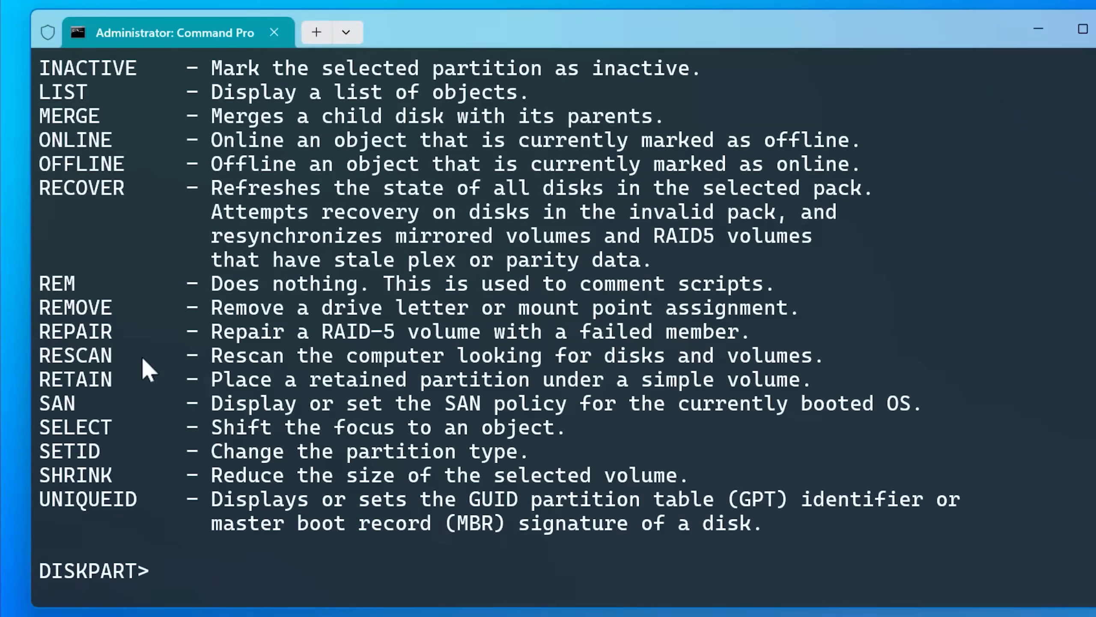
{"action": "type", "text": "list disk"}
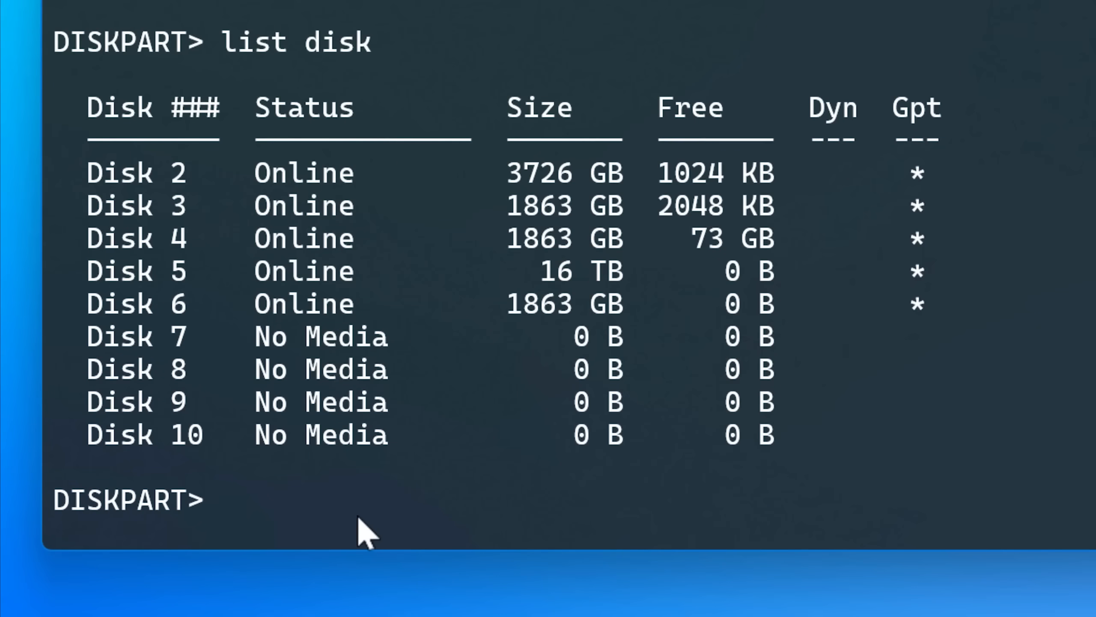
{"action": "type", "text": "select disk"}
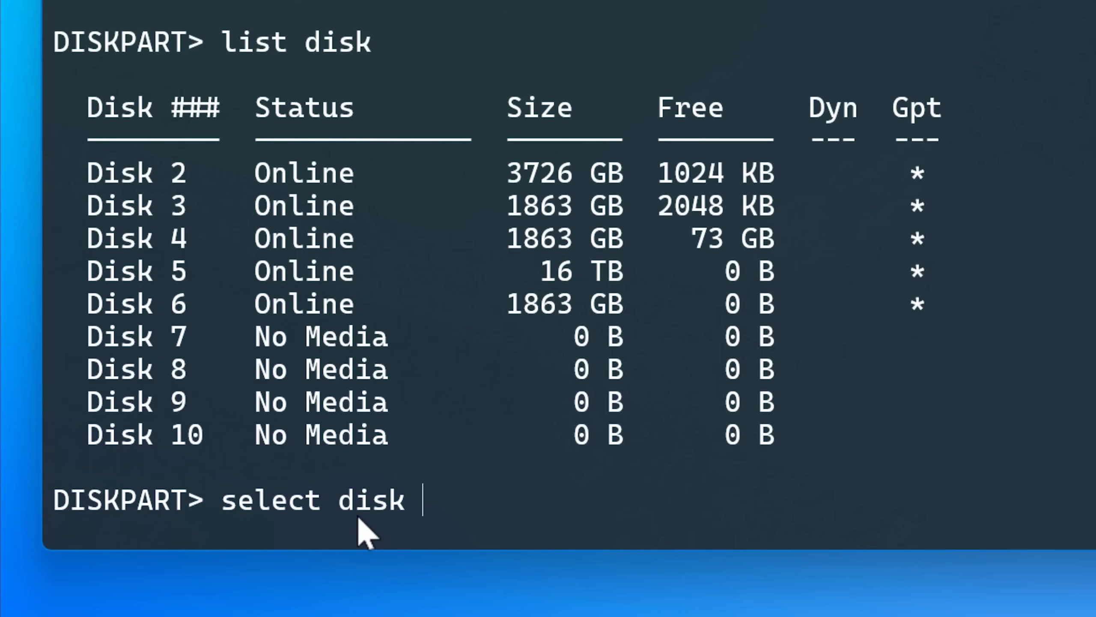
{"action": "type", "text": "10"}
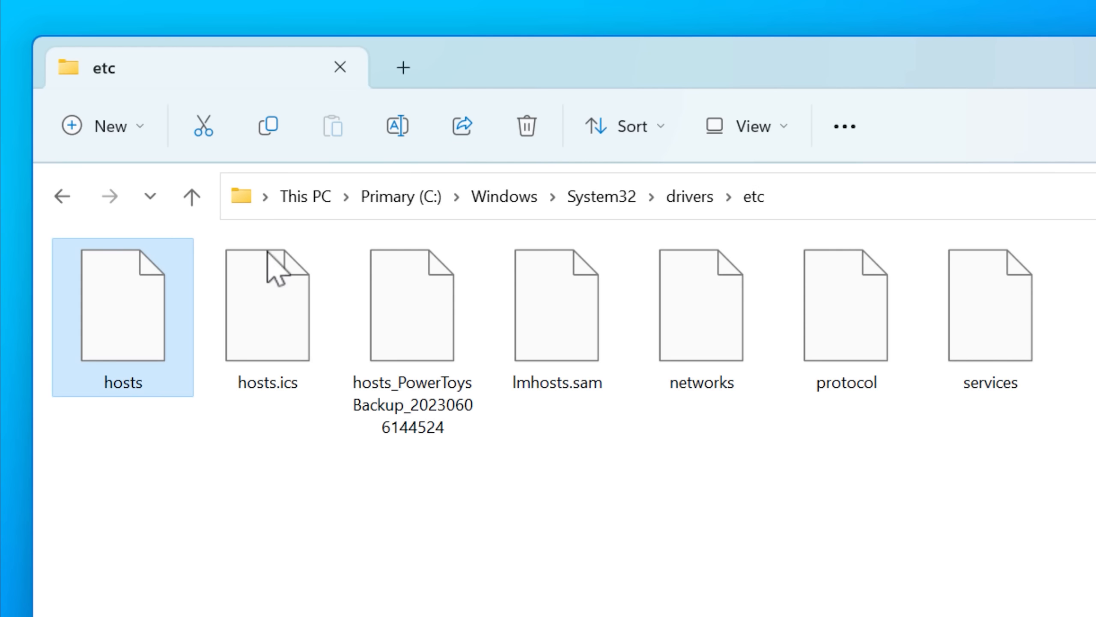
{"action": "mouse_move", "coordinate": [789, 252]}
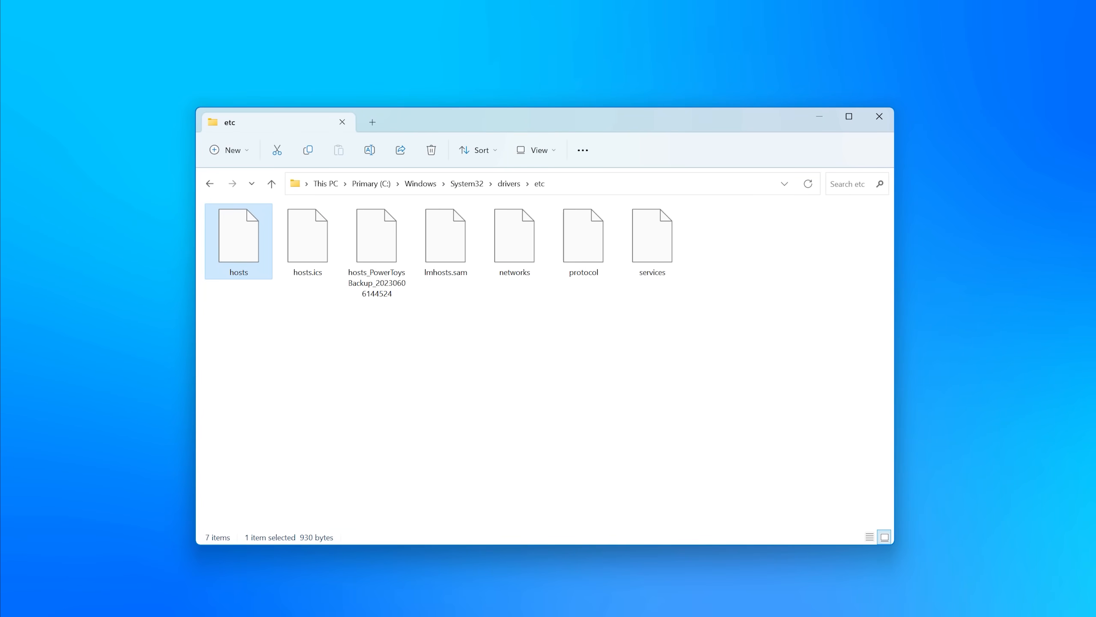
Step: Edit the hosts file in Notepad and append the entry 127.0.0.1 my.local
{"action": "double_click", "coordinate": [238, 234]}
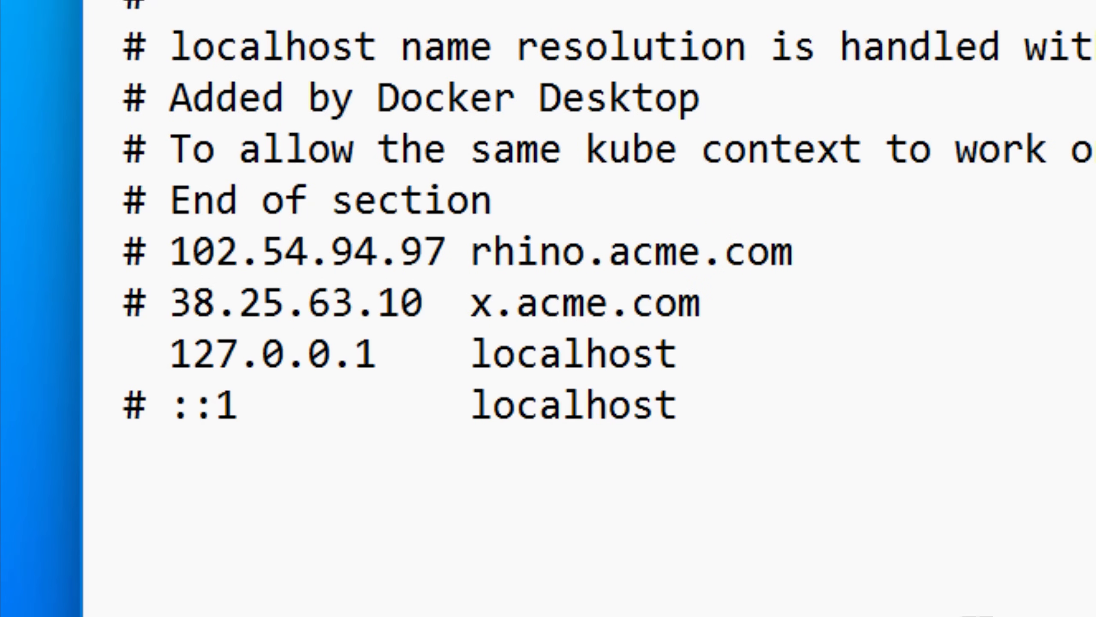
{"action": "type", "text": "m"}
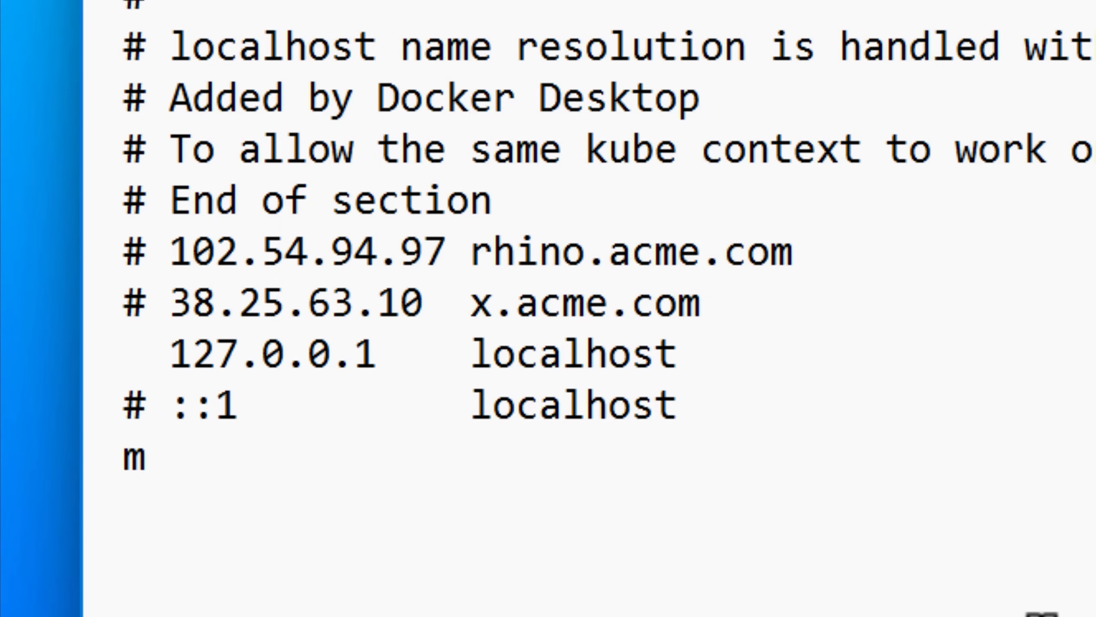
{"action": "type", "text": "27.0.0"}
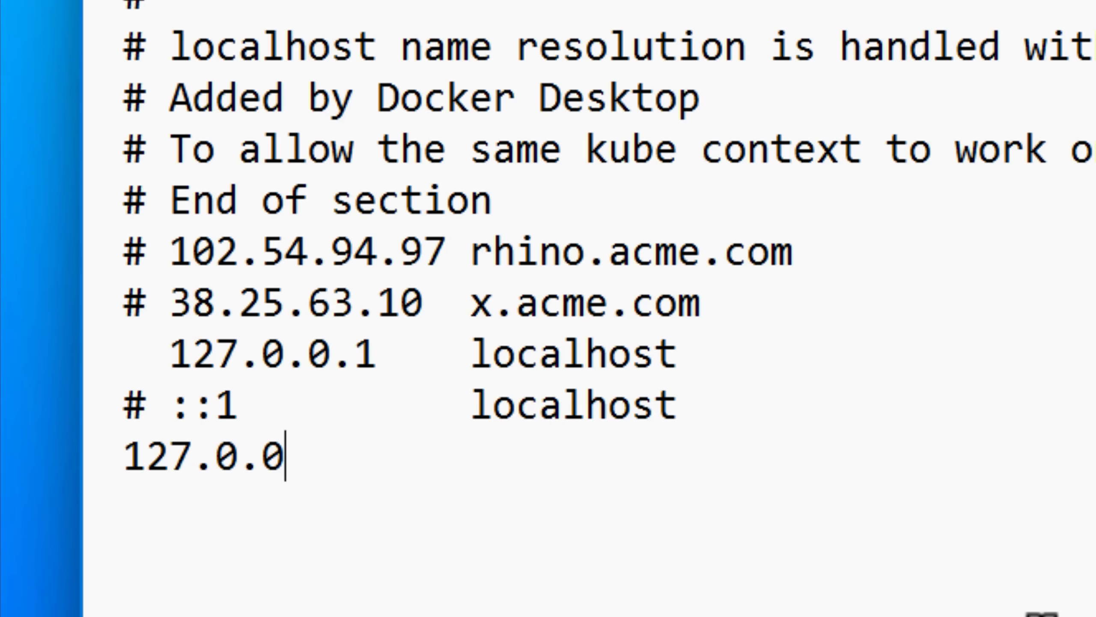
{"action": "type", "text": ".1 my."}
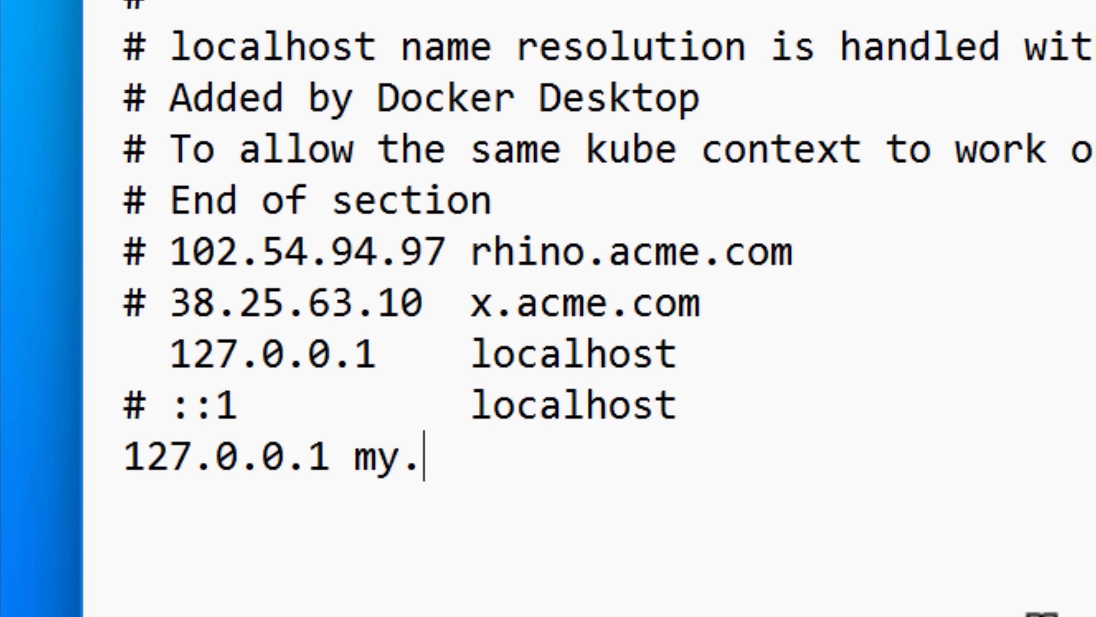
{"action": "type", "text": "local"}
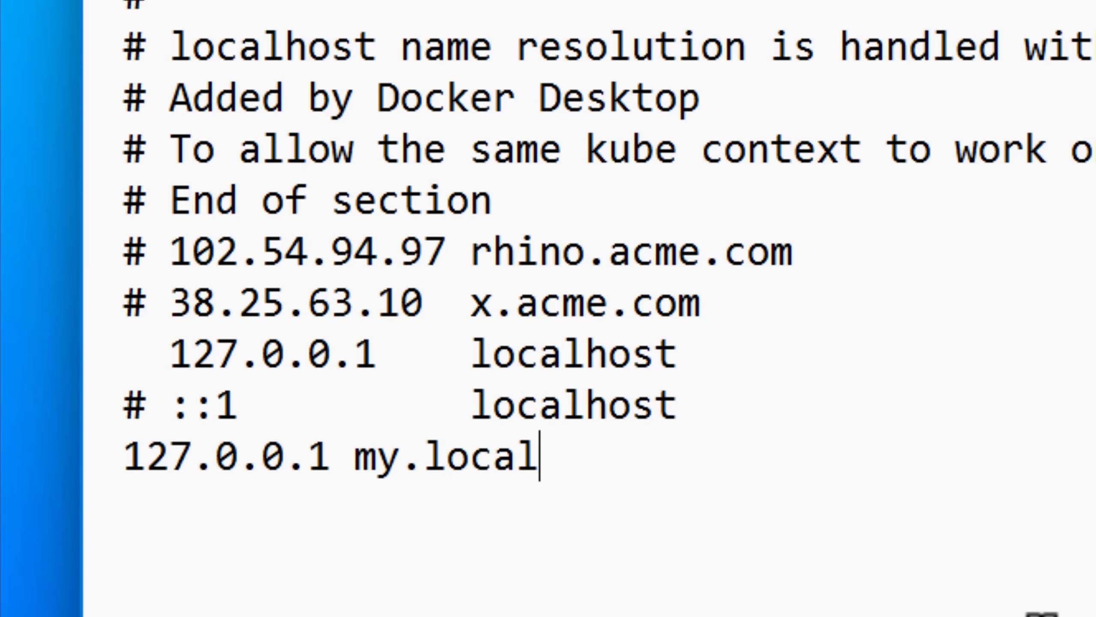
Step: Append the entries 100:: example.com and 127.0.0.1 example.com to the hosts file
{"action": "type", "text": "100"}
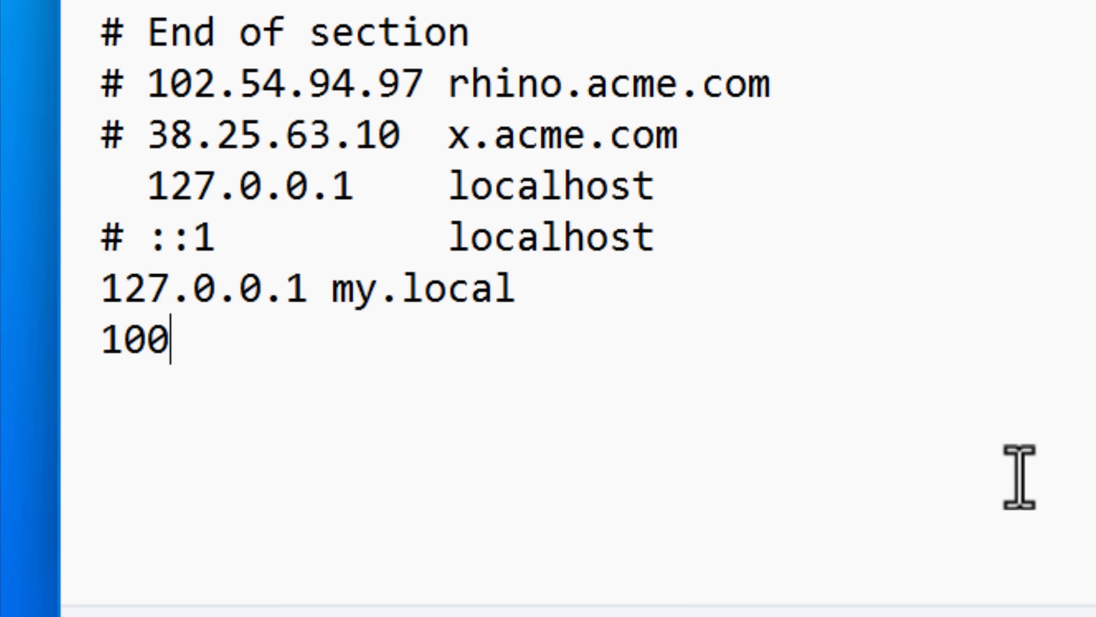
{"action": "type", "text": ":: examp"}
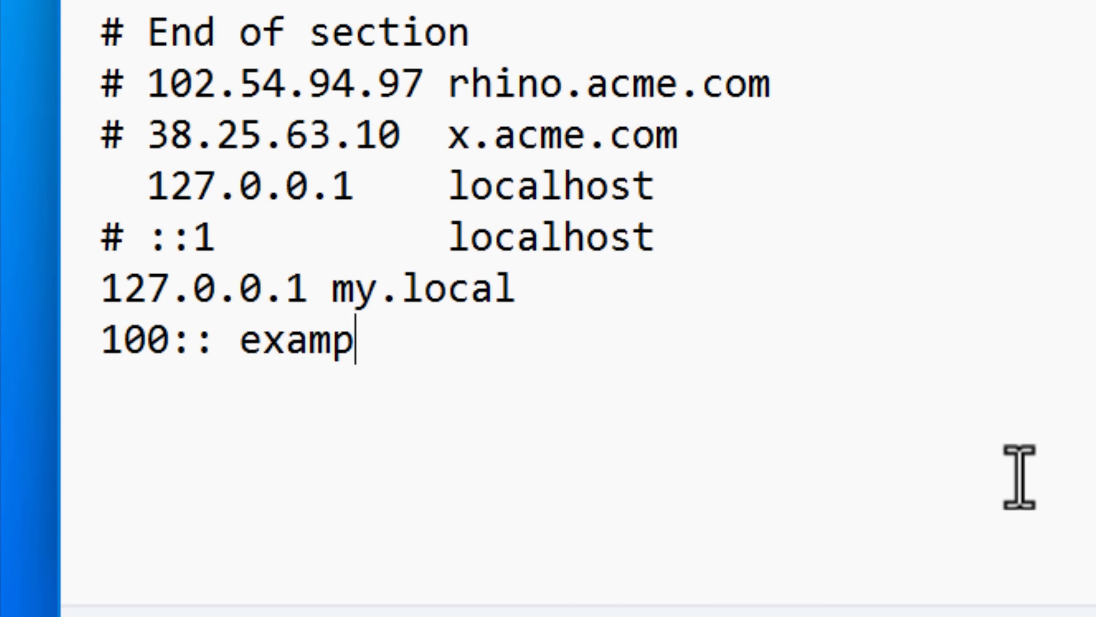
{"action": "type", "text": "le.com"}
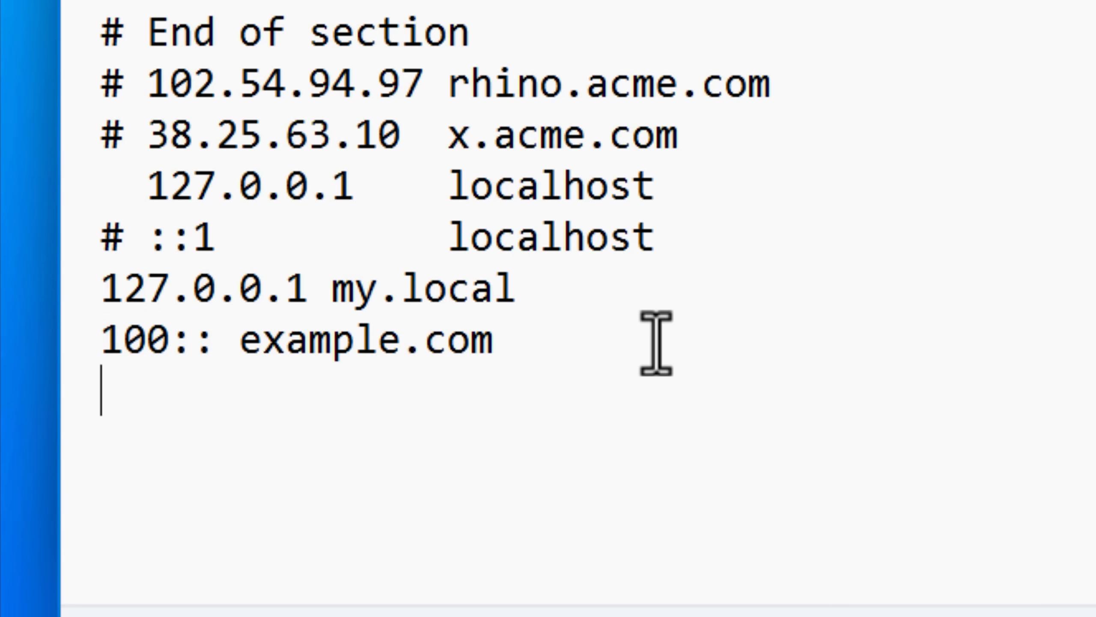
{"action": "type", "text": "127.0.0.1 m"}
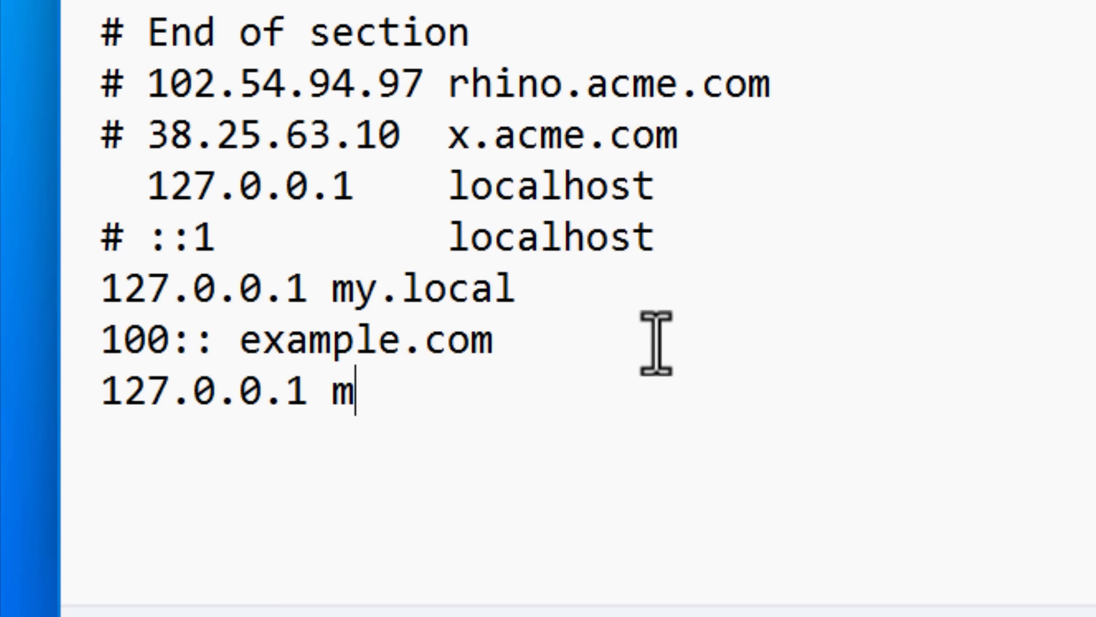
{"action": "type", "text": "example.com"}
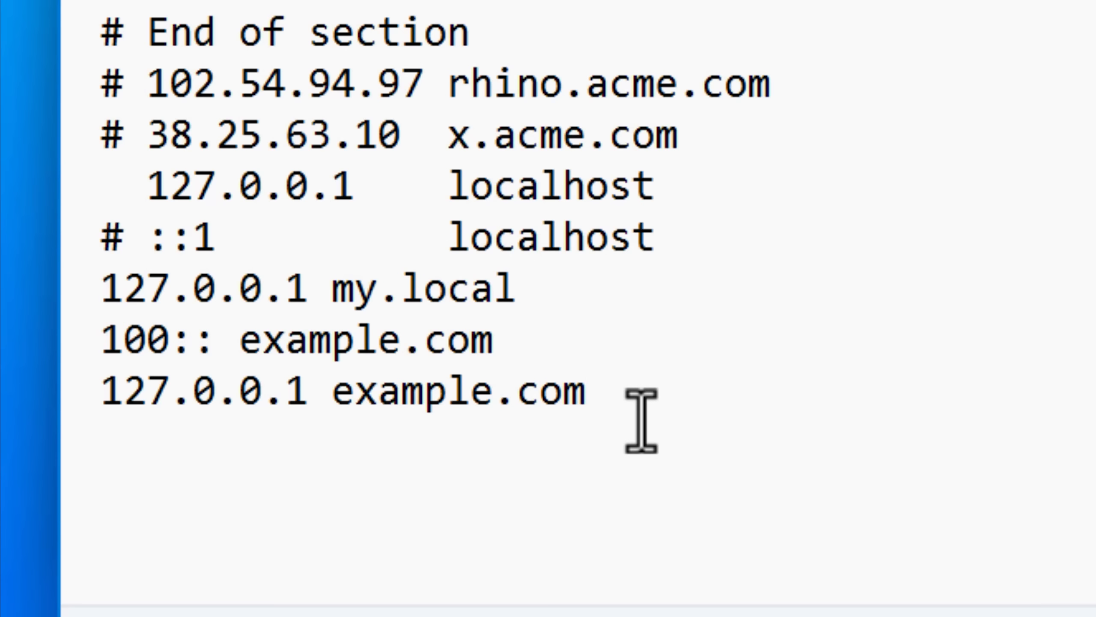
{"action": "mouse_move", "coordinate": [605, 418]}
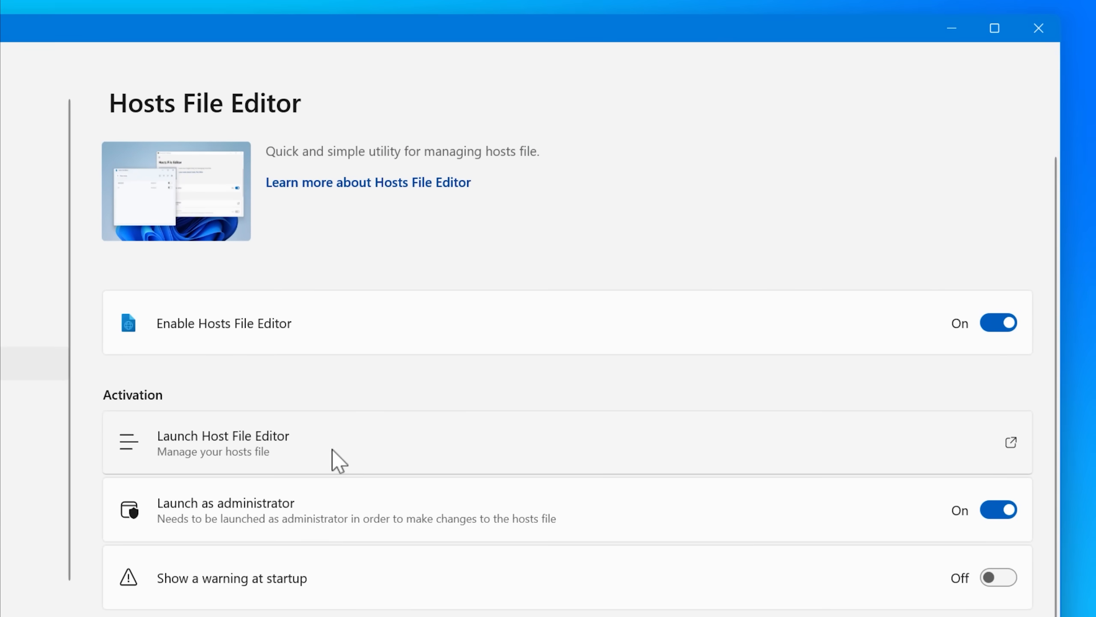
Step: Add a hosts entry mapping example.net to 127.0.0.1 and enable it
{"action": "left_click", "coordinate": [223, 442]}
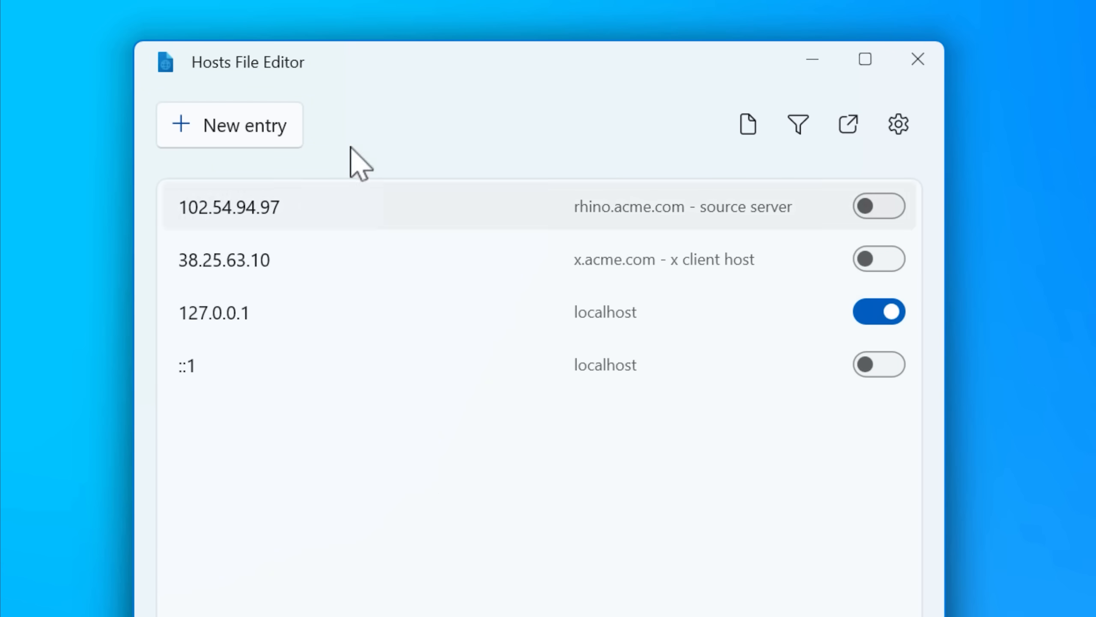
{"action": "left_click", "coordinate": [230, 125]}
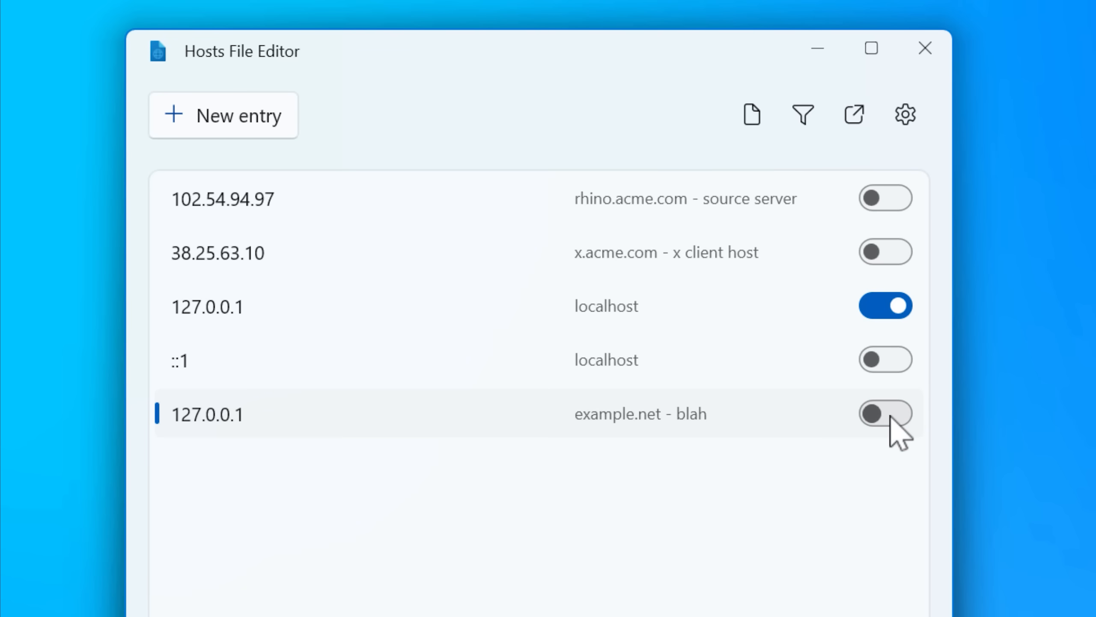
{"action": "left_click", "coordinate": [885, 412]}
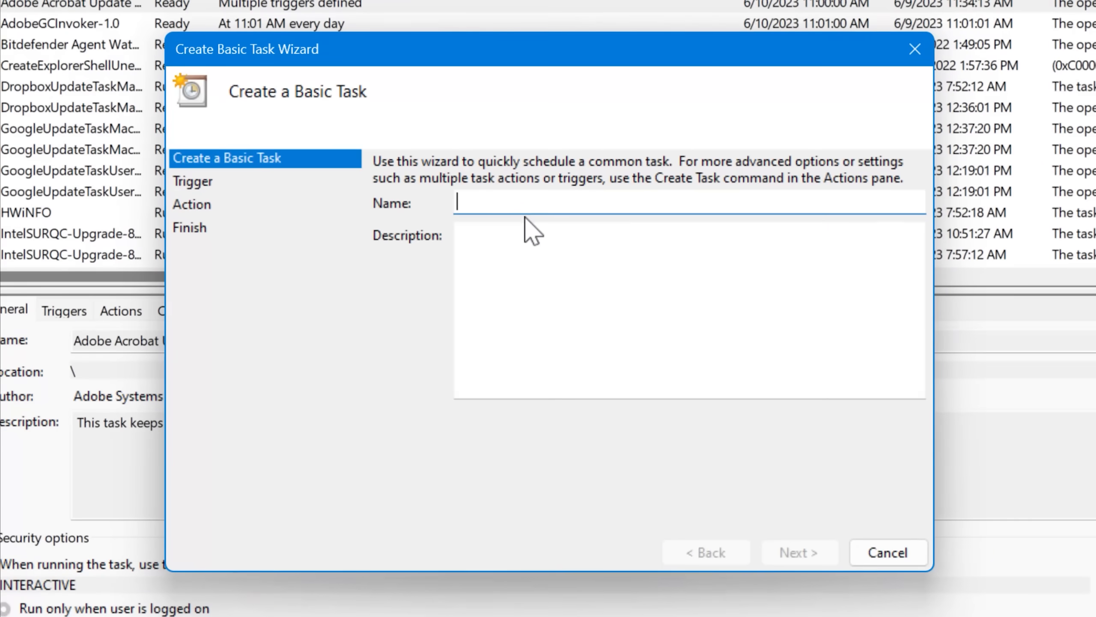
Step: Draft a basic task that runs monthly and starts the program cmd
{"action": "left_click", "coordinate": [799, 552]}
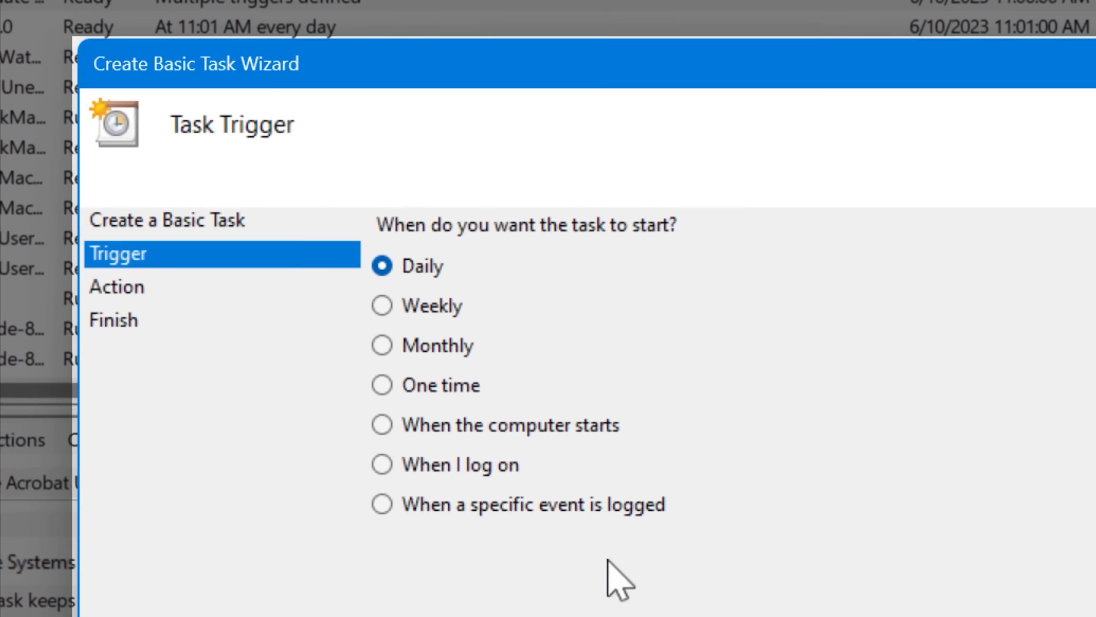
{"action": "left_click", "coordinate": [382, 350]}
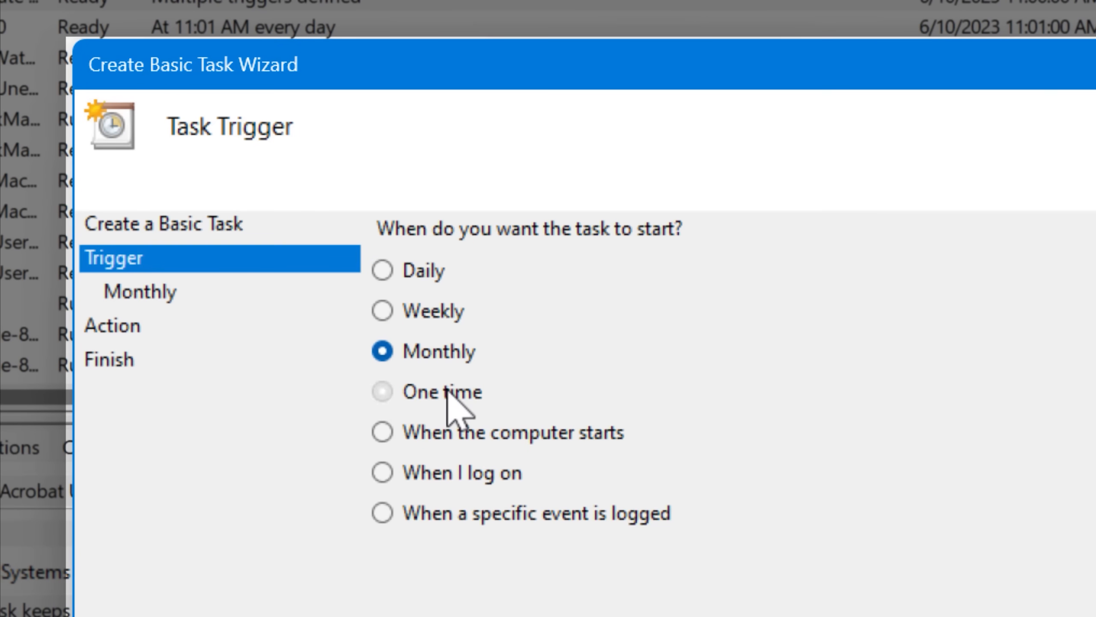
{"action": "left_click", "coordinate": [383, 432]}
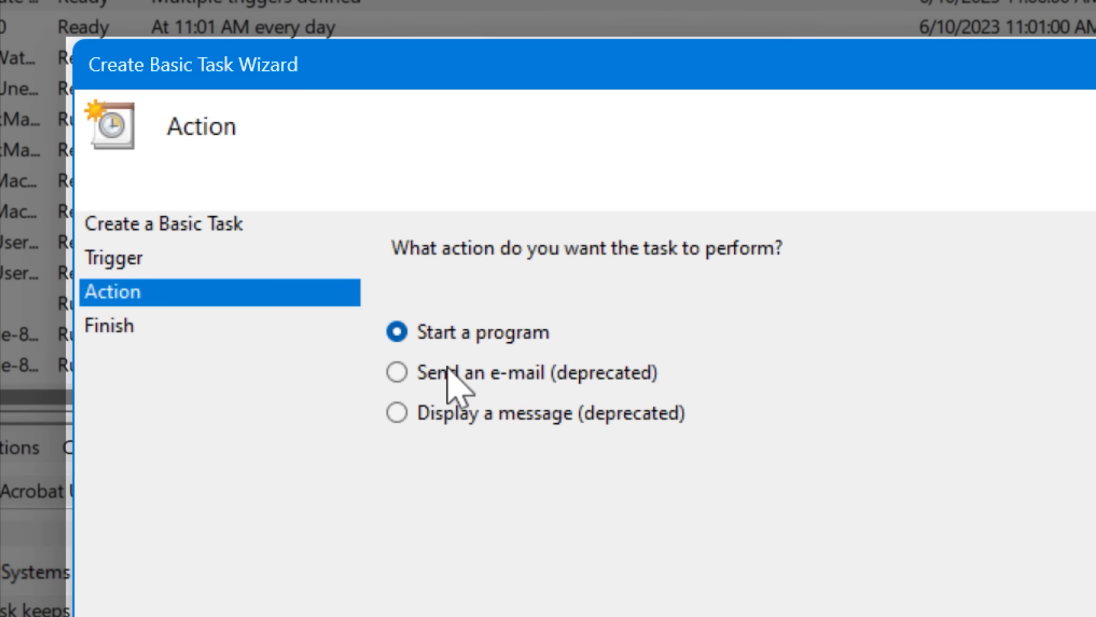
{"action": "mouse_move", "coordinate": [650, 545]}
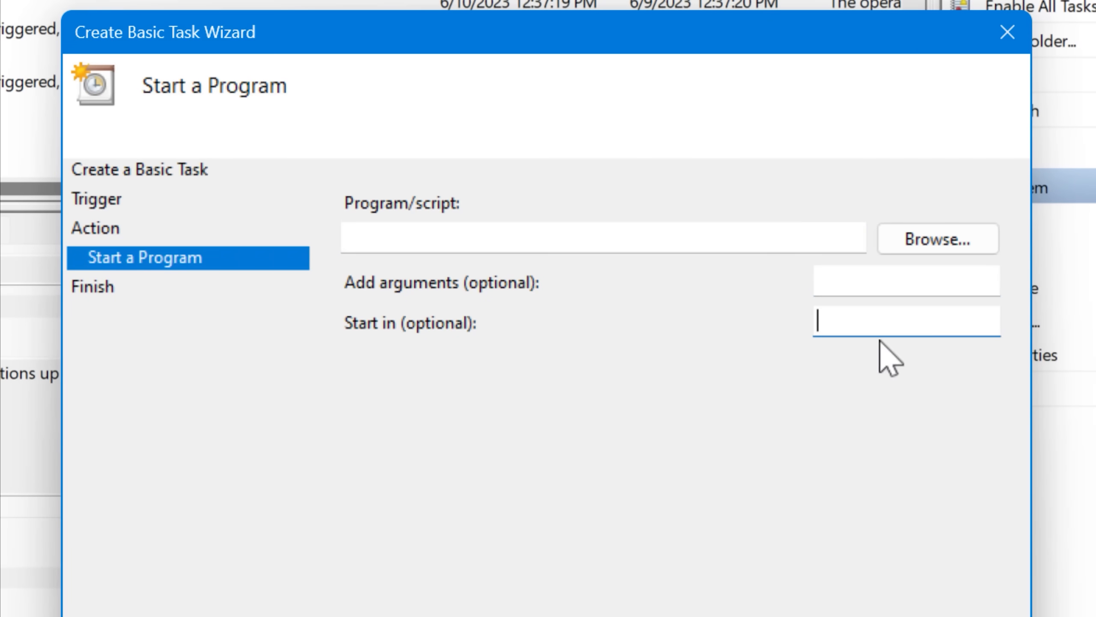
{"action": "left_click", "coordinate": [601, 238]}
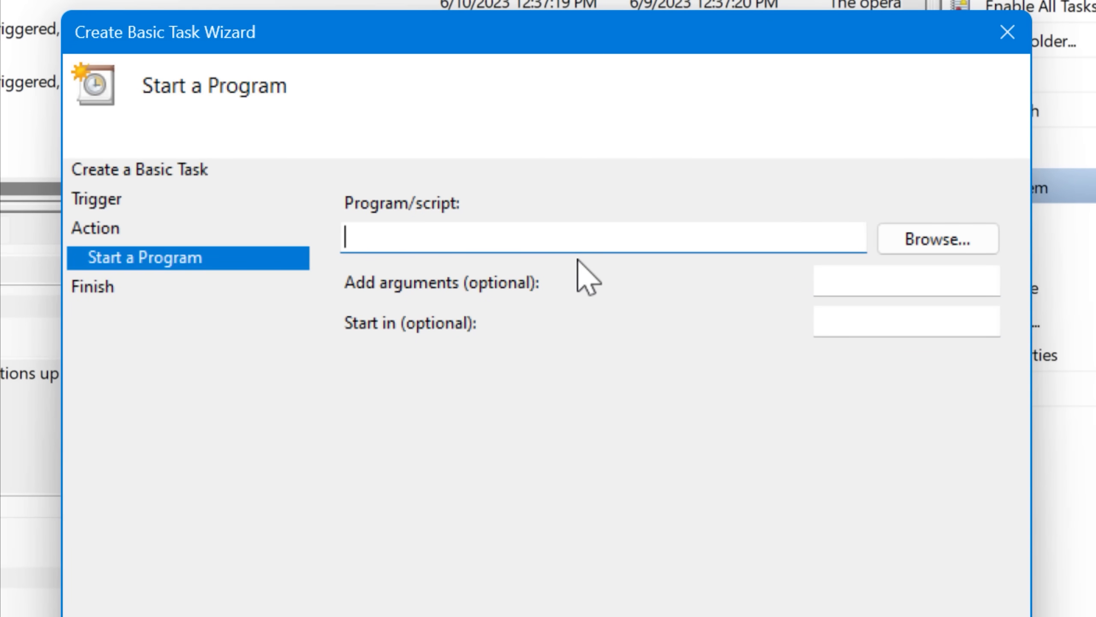
{"action": "type", "text": "cmd"}
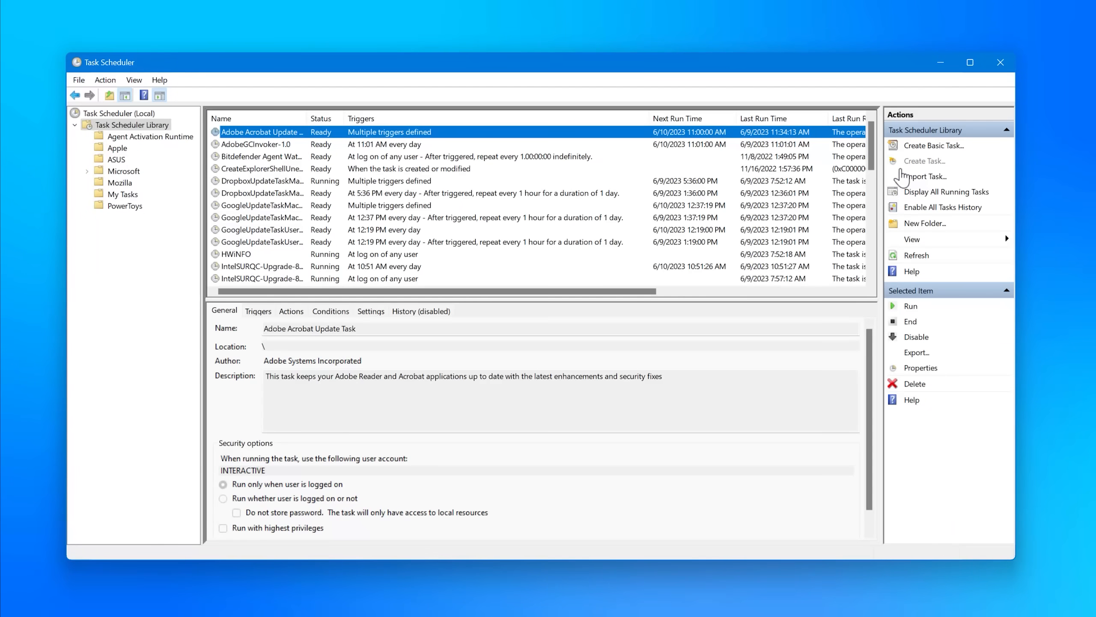
Step: Start an advanced Create Task and view its empty Triggers list
{"action": "left_click", "coordinate": [925, 161]}
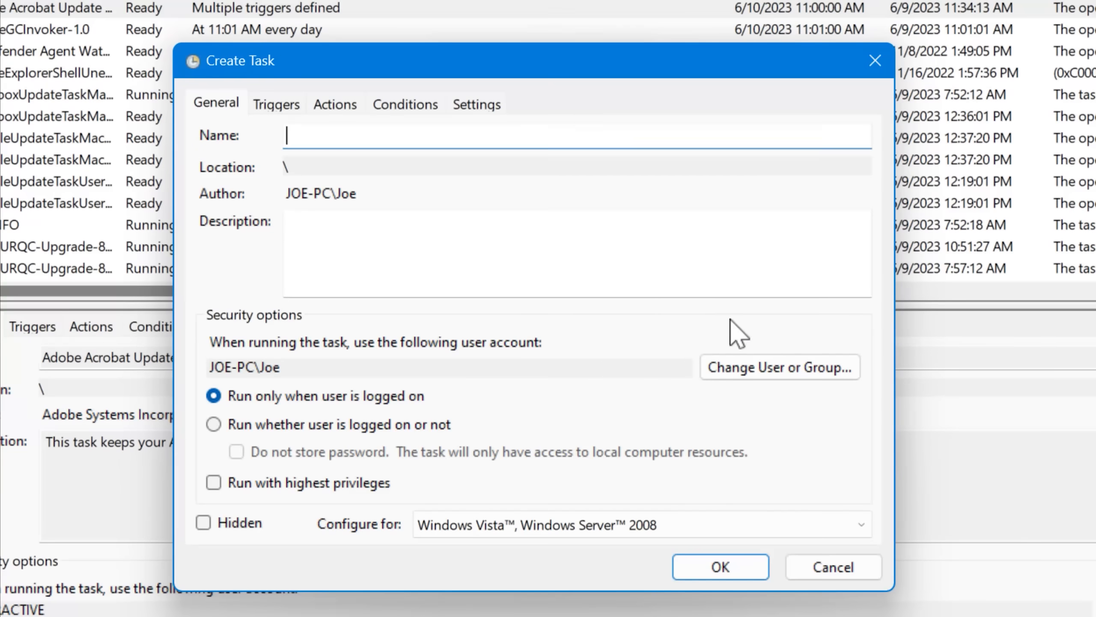
{"action": "left_click", "coordinate": [275, 104]}
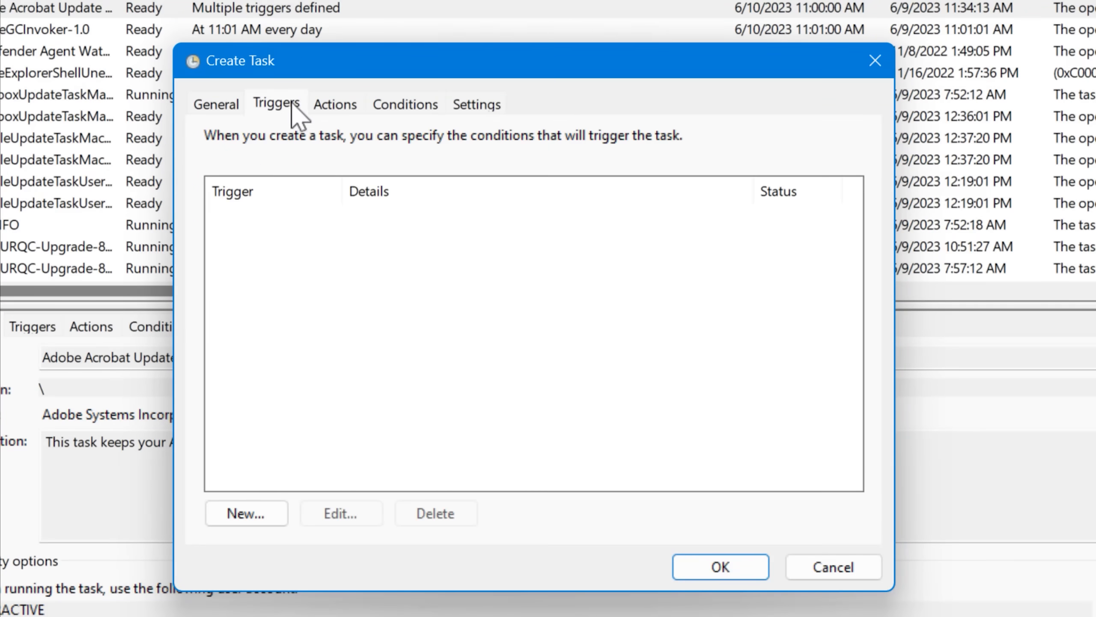
{"action": "left_click", "coordinate": [404, 105]}
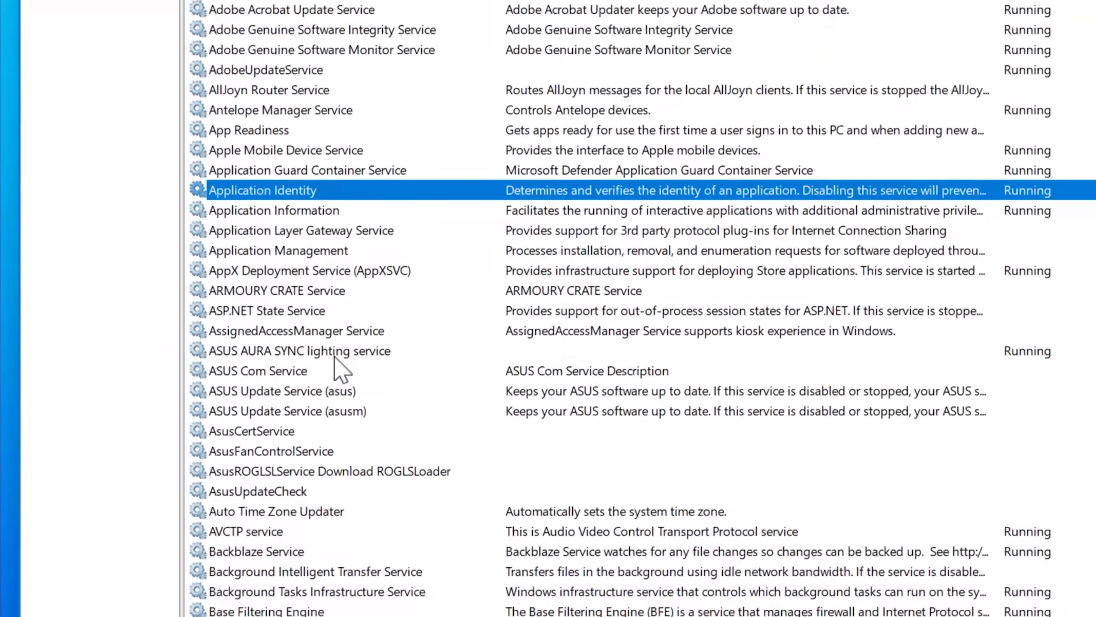
Step: View ASUS Com Service's properties and close them without changes
{"action": "scroll", "scroll_direction": "down", "scroll_amount": 3}
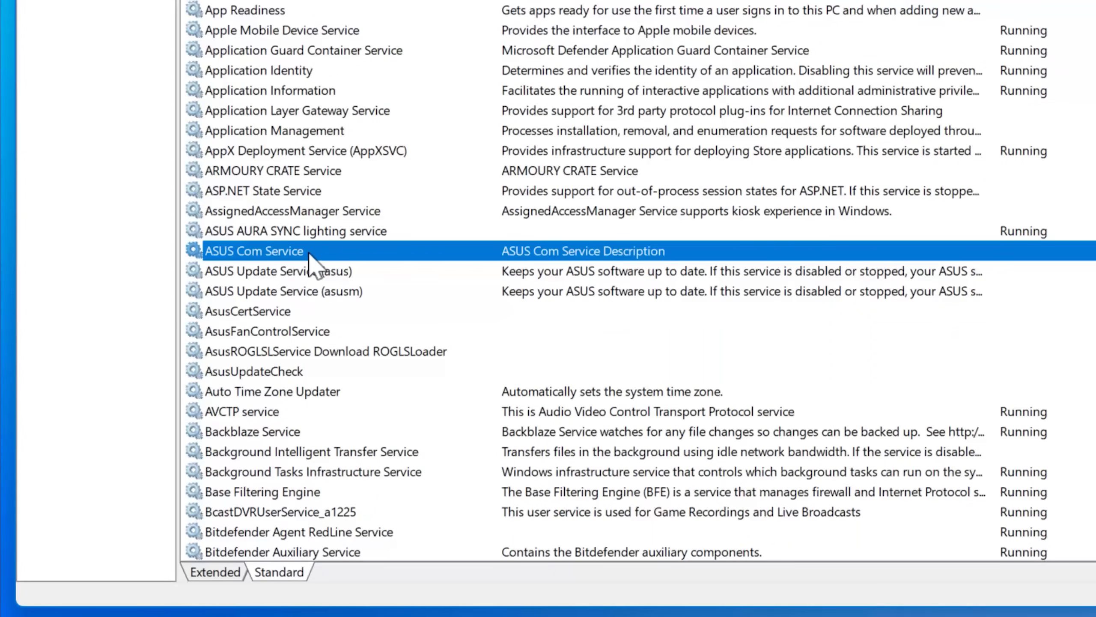
{"action": "double_click", "coordinate": [254, 250]}
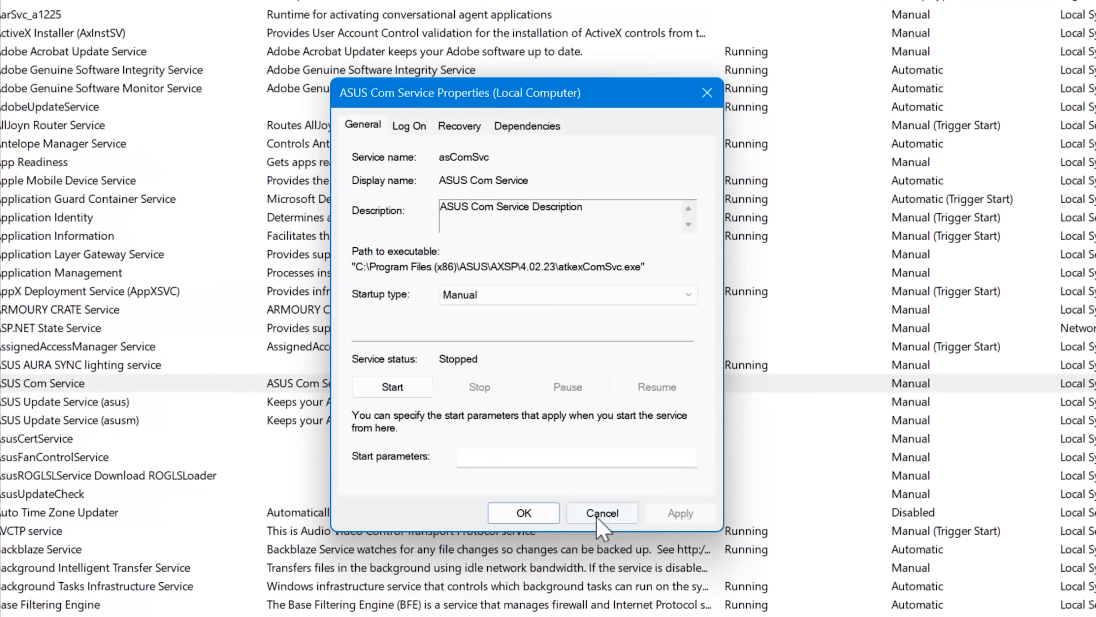
{"action": "left_click", "coordinate": [601, 512]}
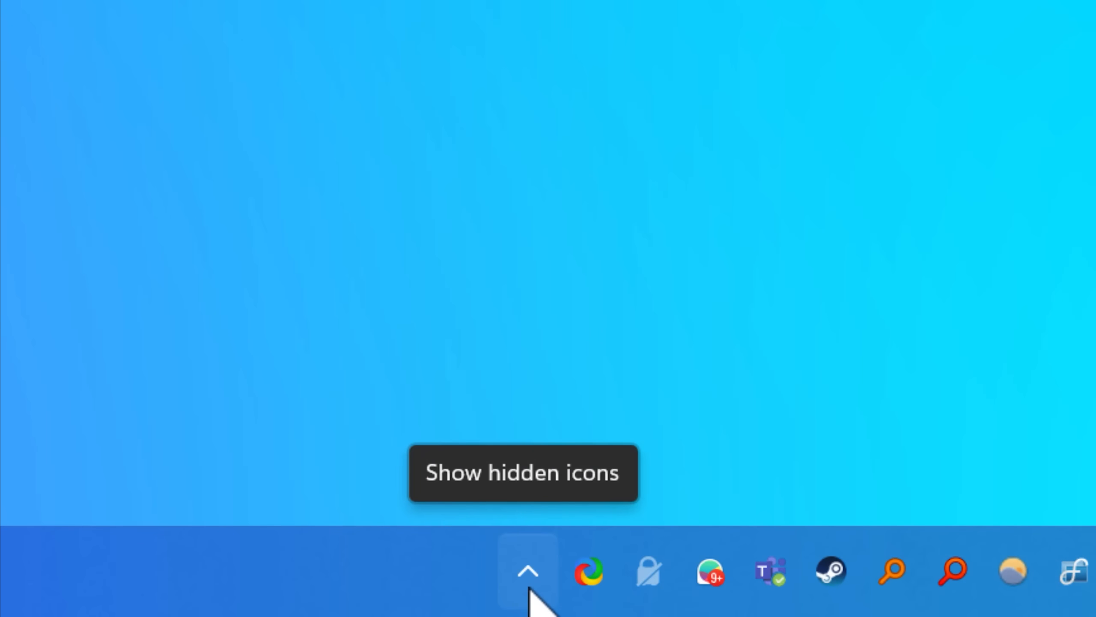
{"action": "left_click", "coordinate": [528, 569]}
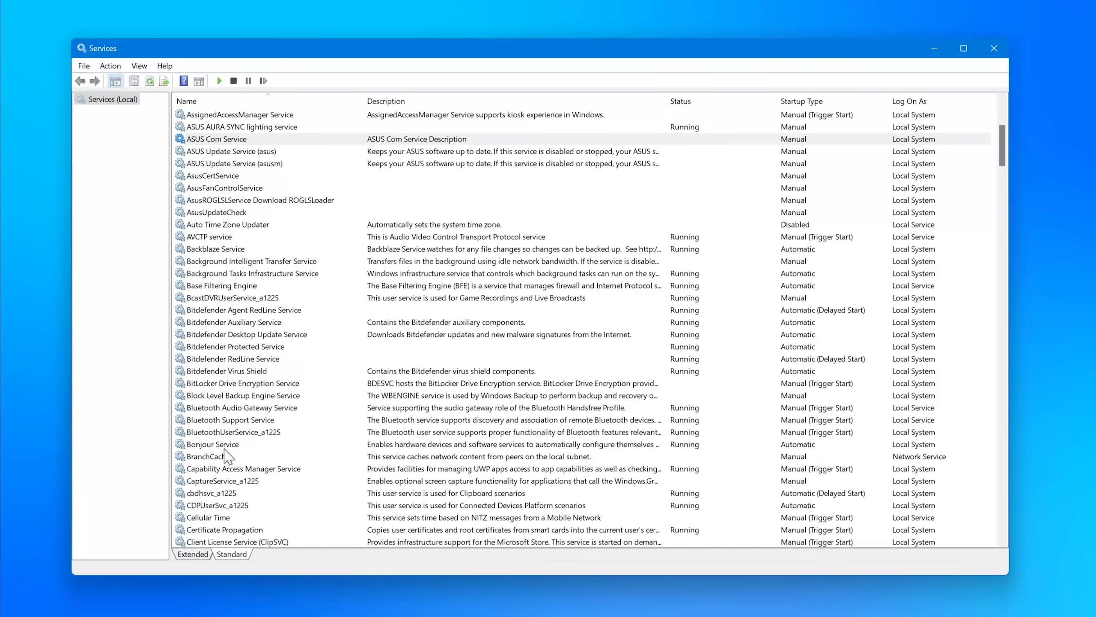
Step: Select Bonjour Service and browse down through the services list
{"action": "left_click", "coordinate": [212, 297]}
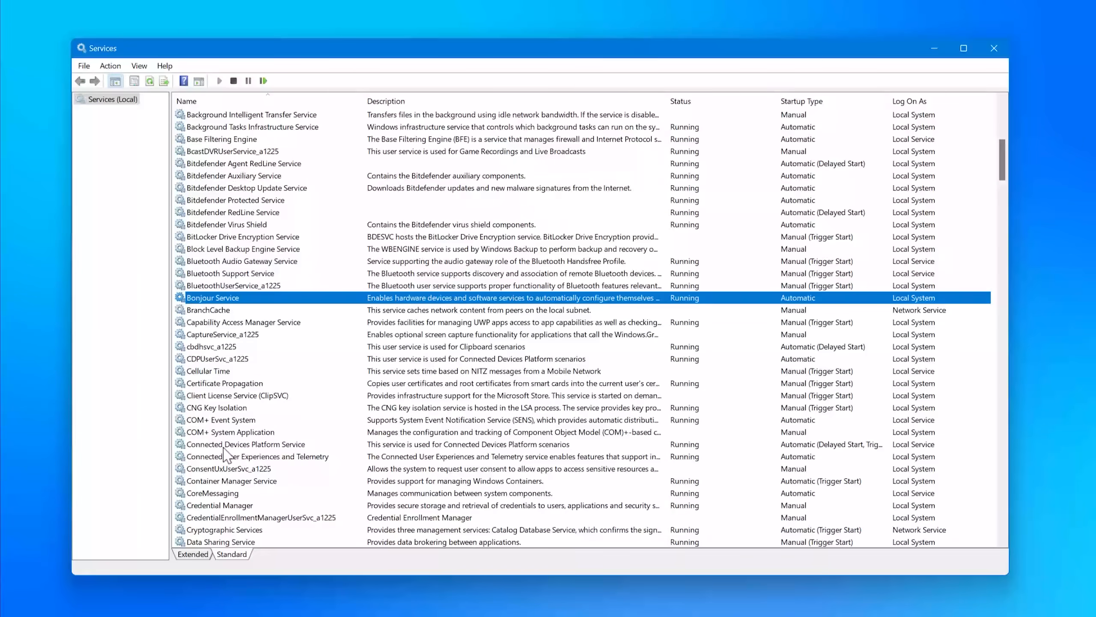
{"action": "scroll", "scroll_direction": "down", "scroll_amount": 3}
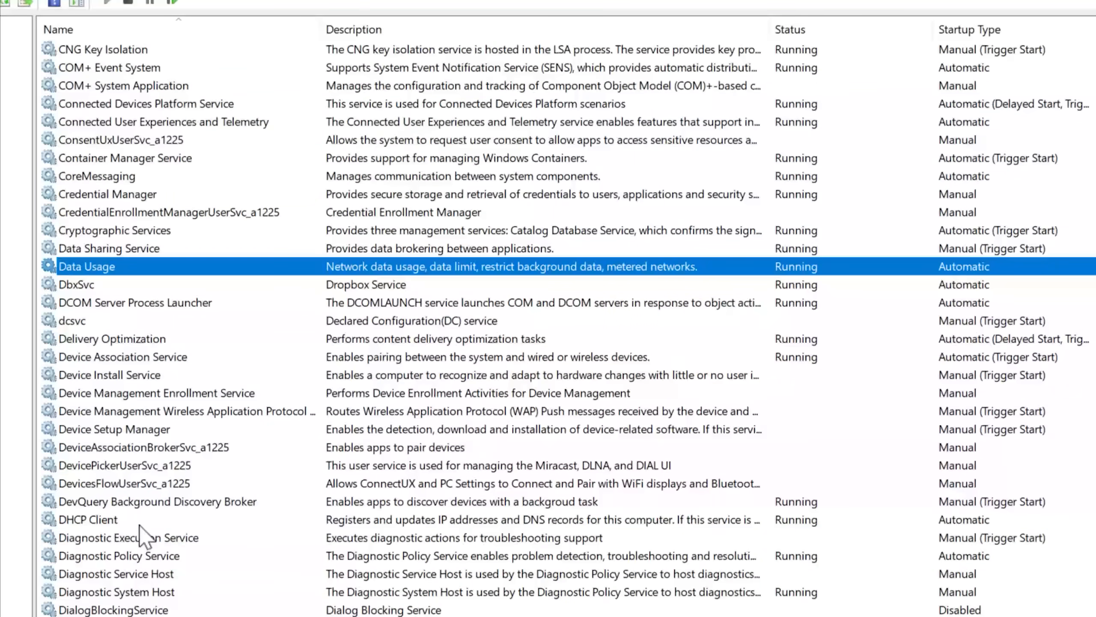
{"action": "scroll", "scroll_direction": "down", "scroll_amount": 3}
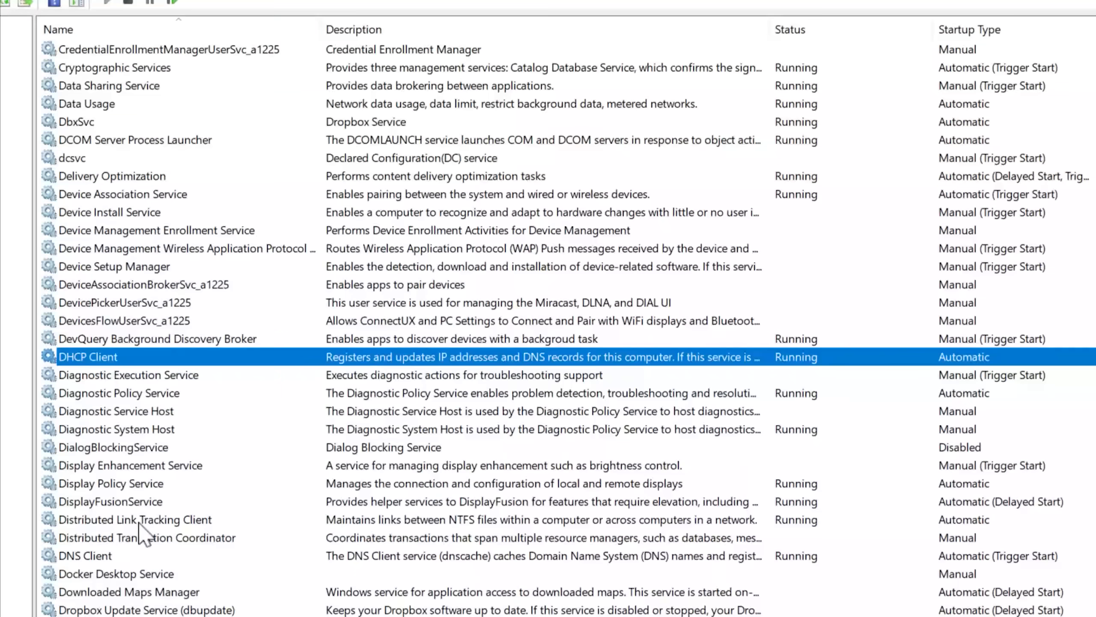
{"action": "scroll", "scroll_direction": "down", "scroll_amount": 3}
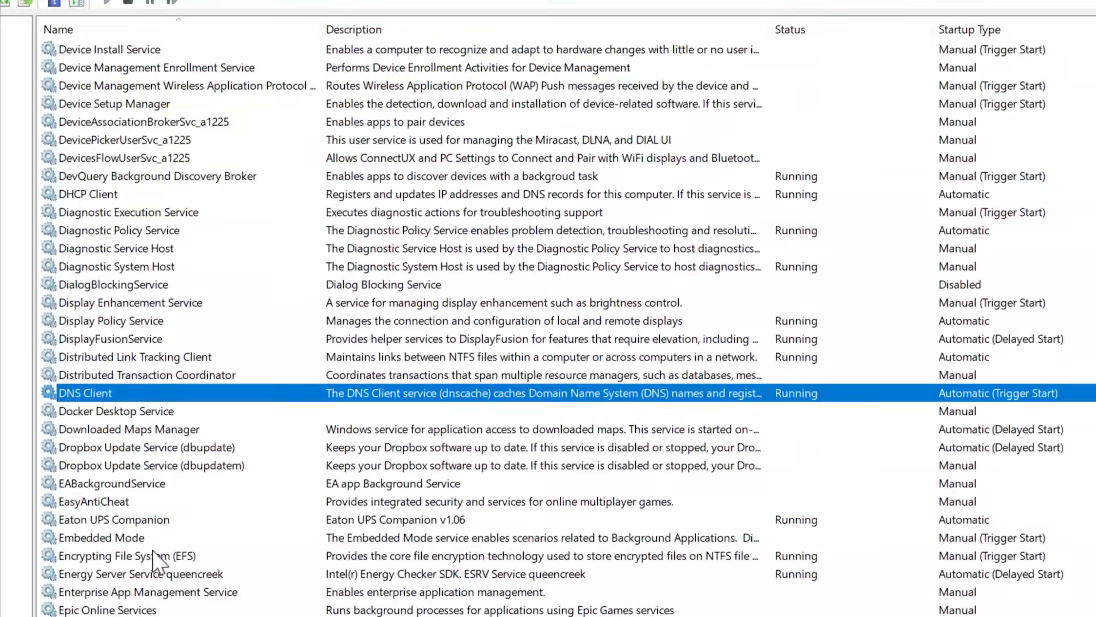
{"action": "scroll", "scroll_direction": "down", "scroll_amount": 3}
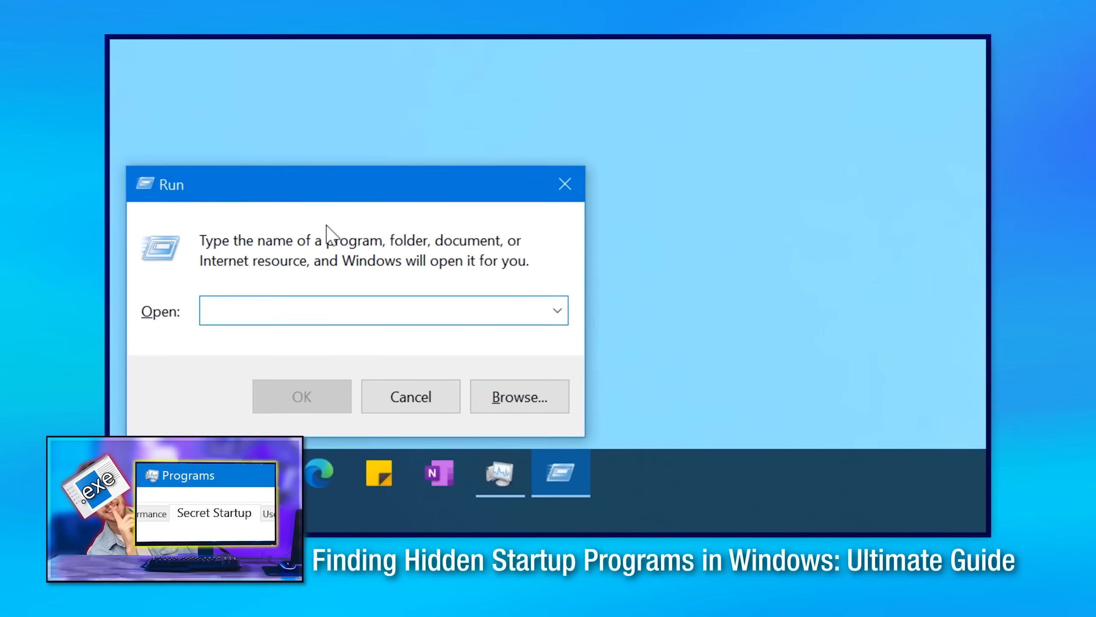
Step: Run shell:common startup to open the shared startup folder
{"action": "type", "text": "shell:common startup"}
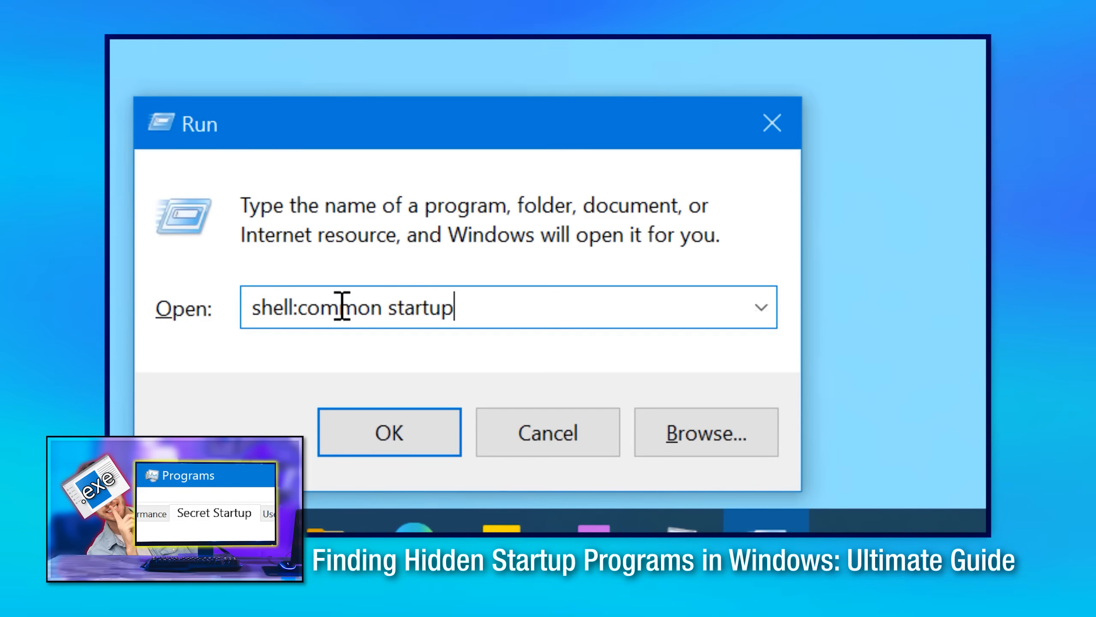
{"action": "left_click", "coordinate": [389, 432]}
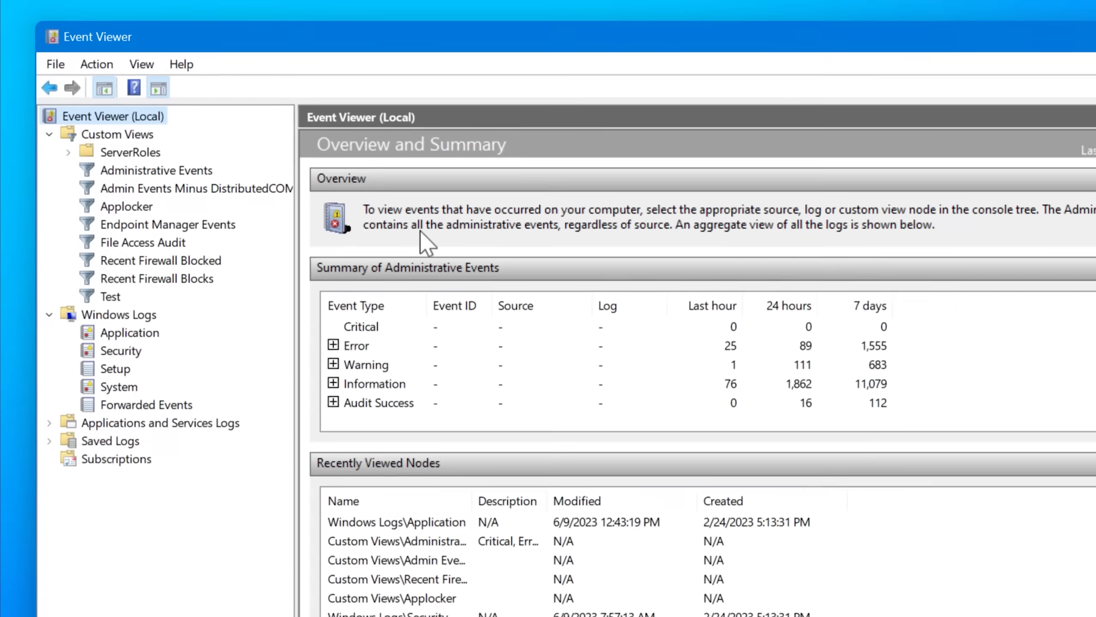
Step: Browse to Windows Logs > Application and select the Kernel-EventTracing error event
{"action": "left_click", "coordinate": [155, 169]}
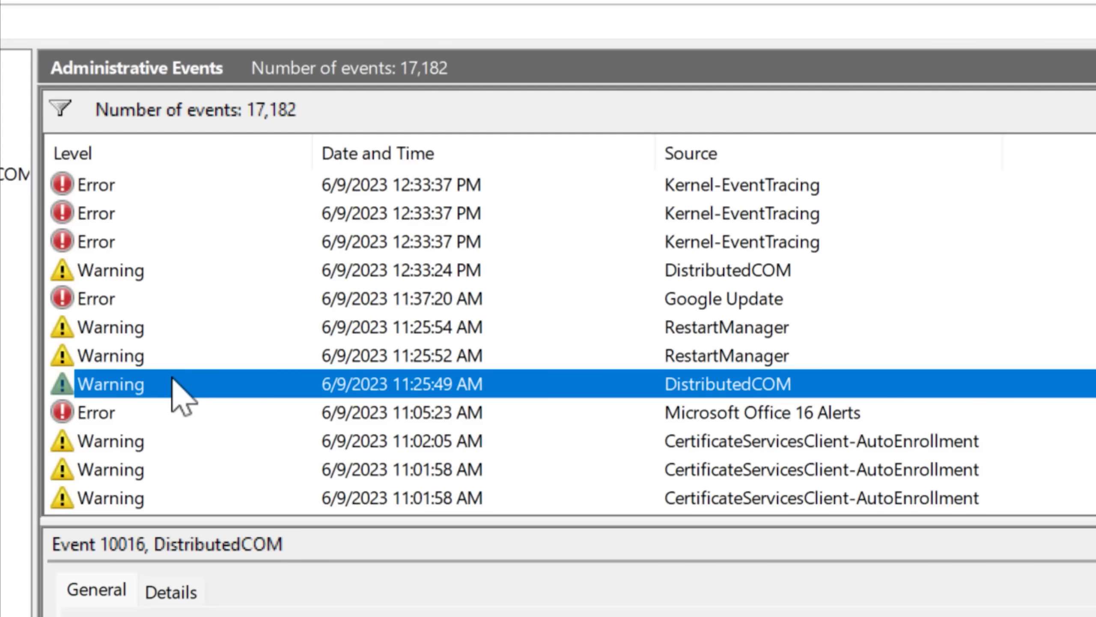
{"action": "scroll", "scroll_direction": "down", "scroll_amount": 3}
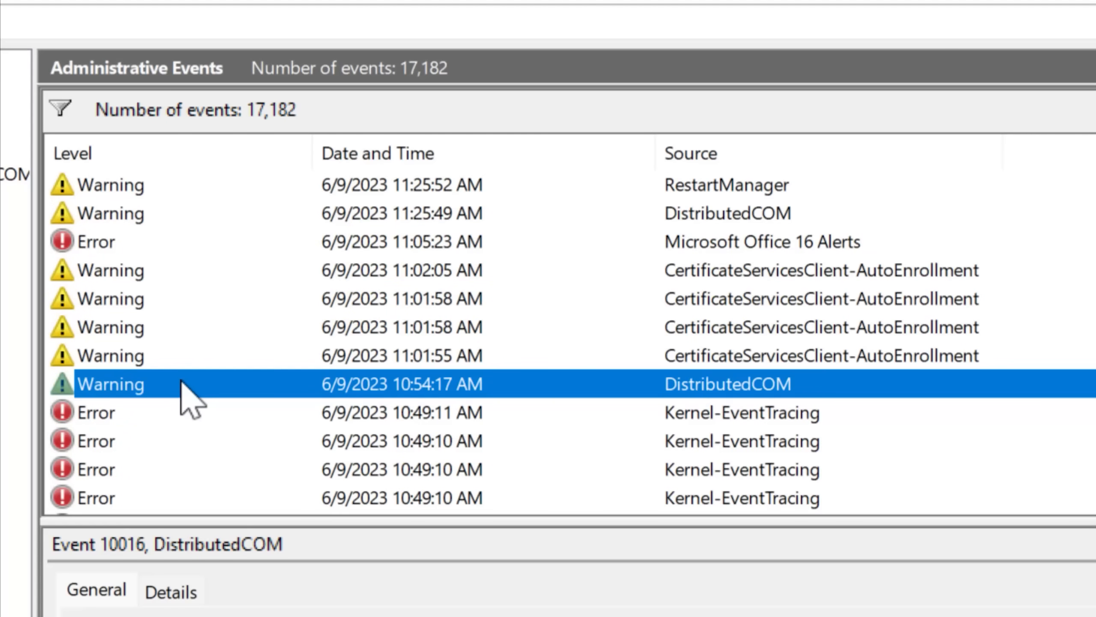
{"action": "left_click", "coordinate": [200, 362]}
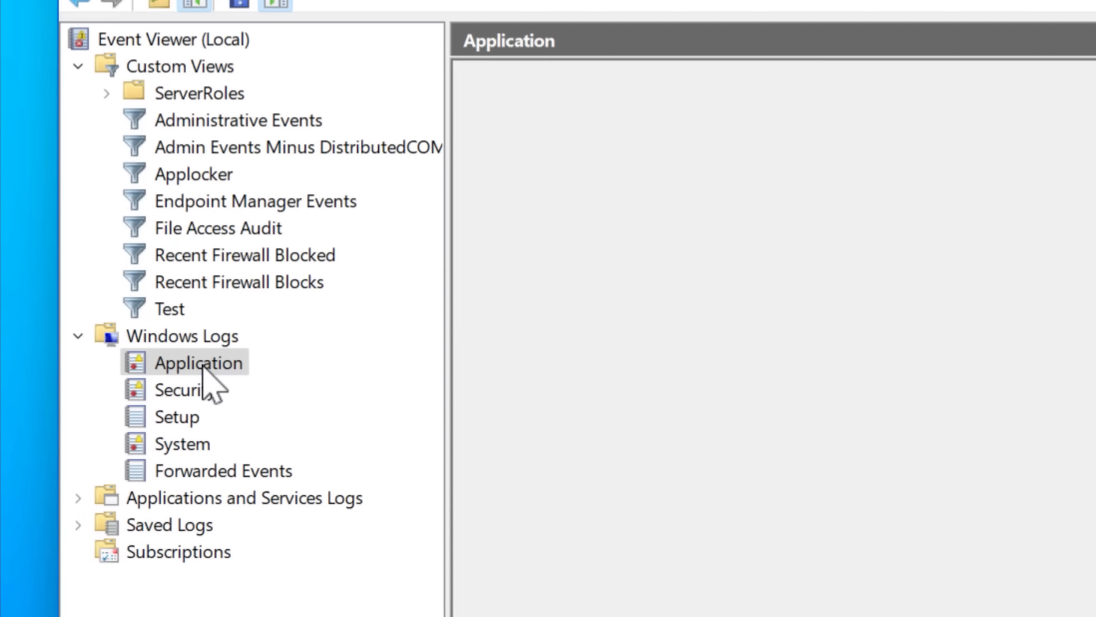
{"action": "left_click", "coordinate": [198, 363]}
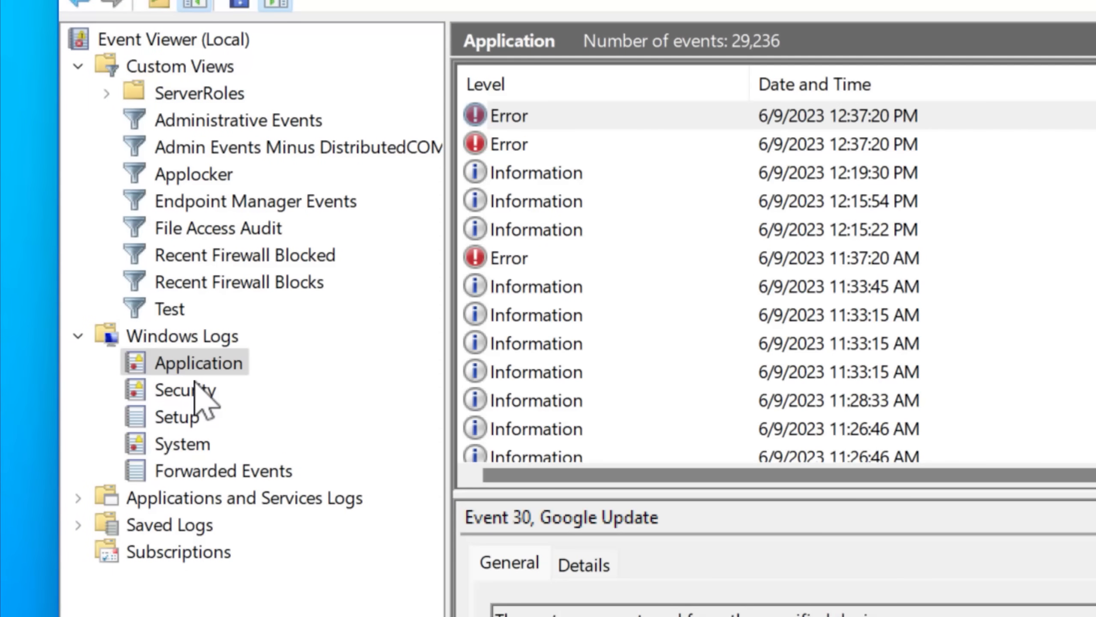
{"action": "left_click", "coordinate": [184, 390]}
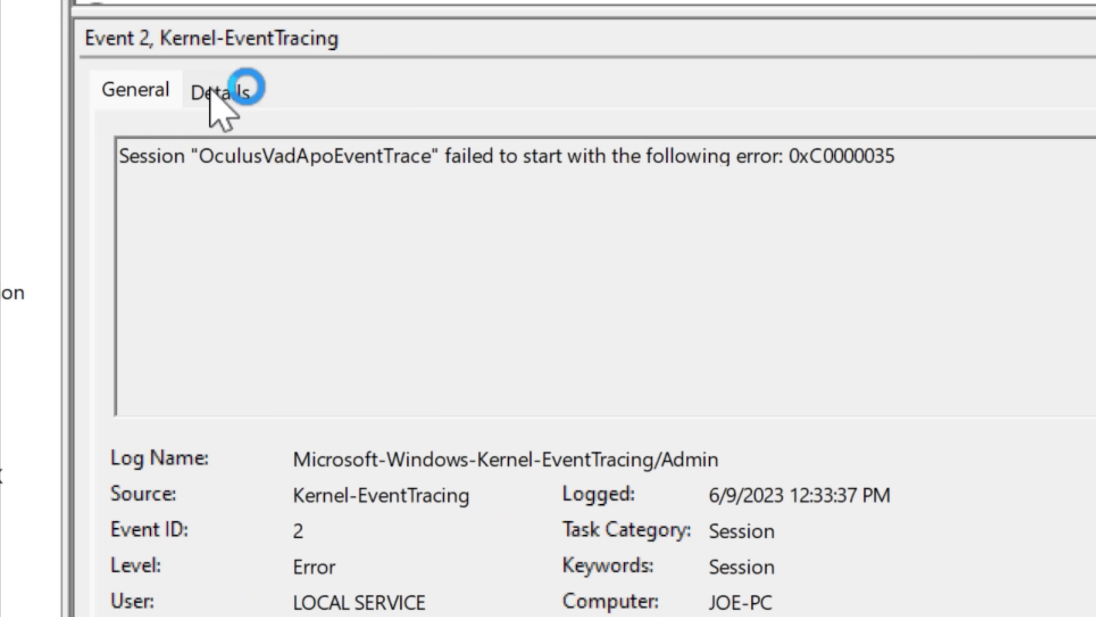
Step: View the error event's friendly Details with the System data expanded
{"action": "left_click", "coordinate": [218, 89]}
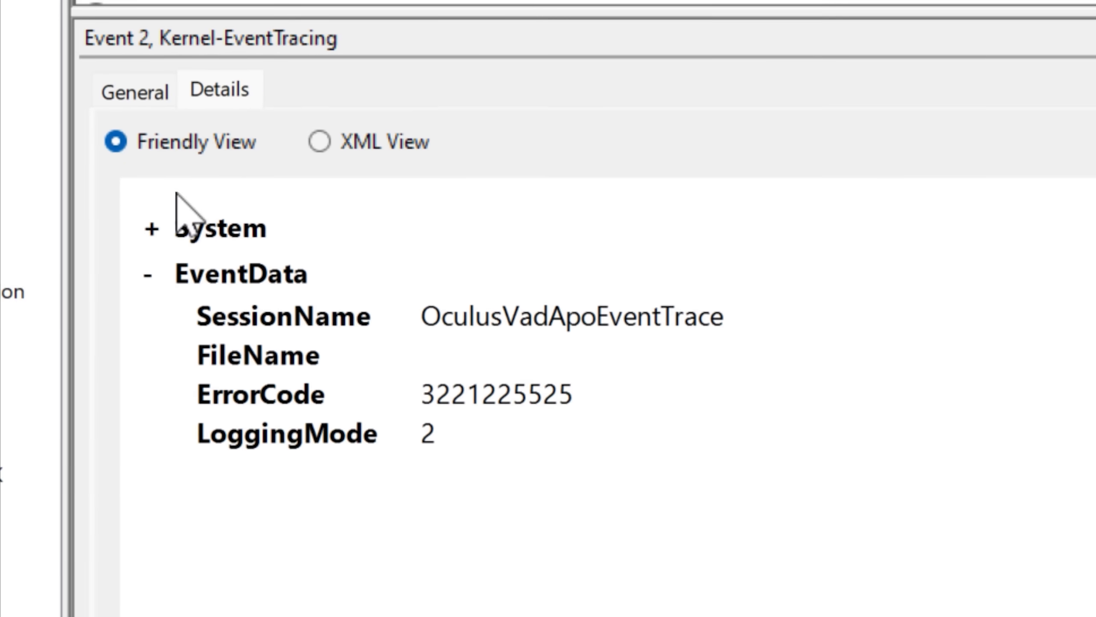
{"action": "left_click", "coordinate": [150, 227]}
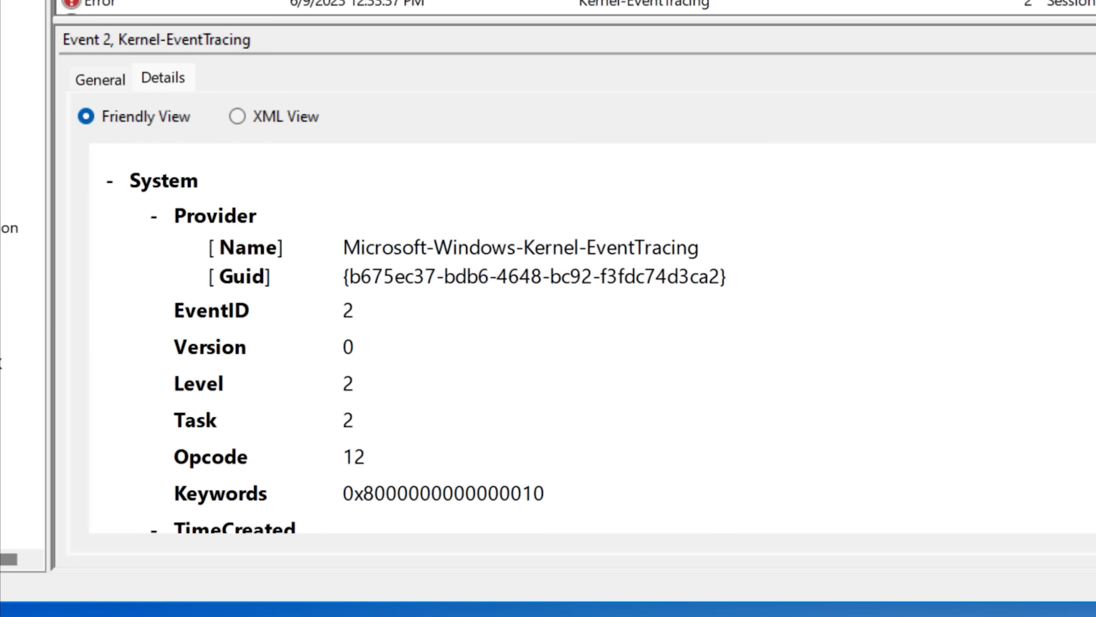
{"action": "scroll", "scroll_direction": "down", "scroll_amount": 3}
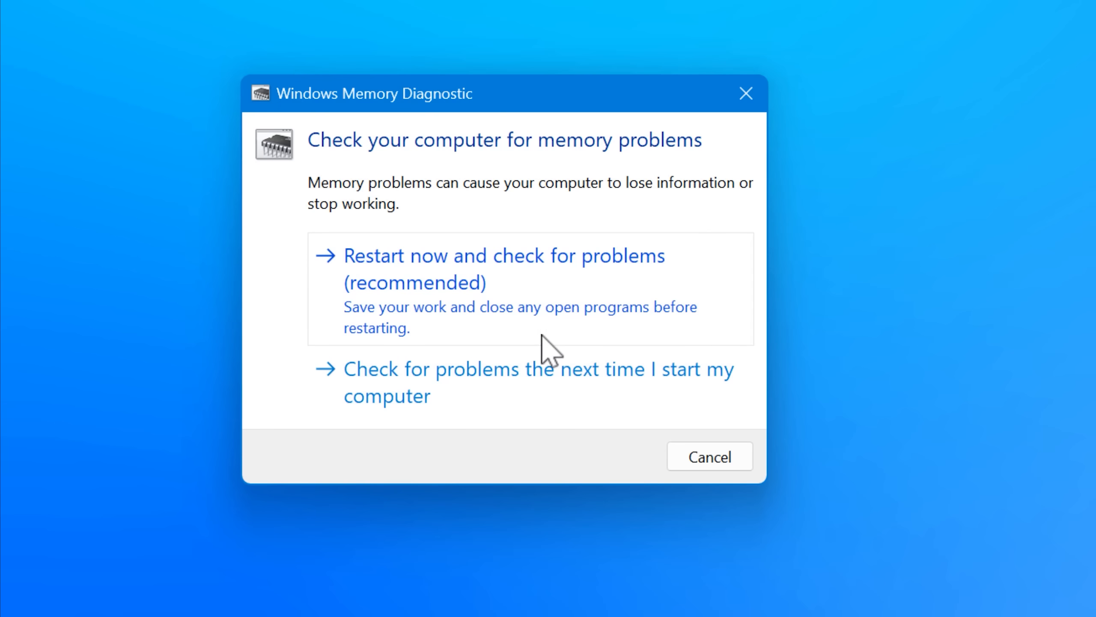
Step: Choose 'Restart now and check for problems' and let the memory test run
{"action": "left_click", "coordinate": [501, 268]}
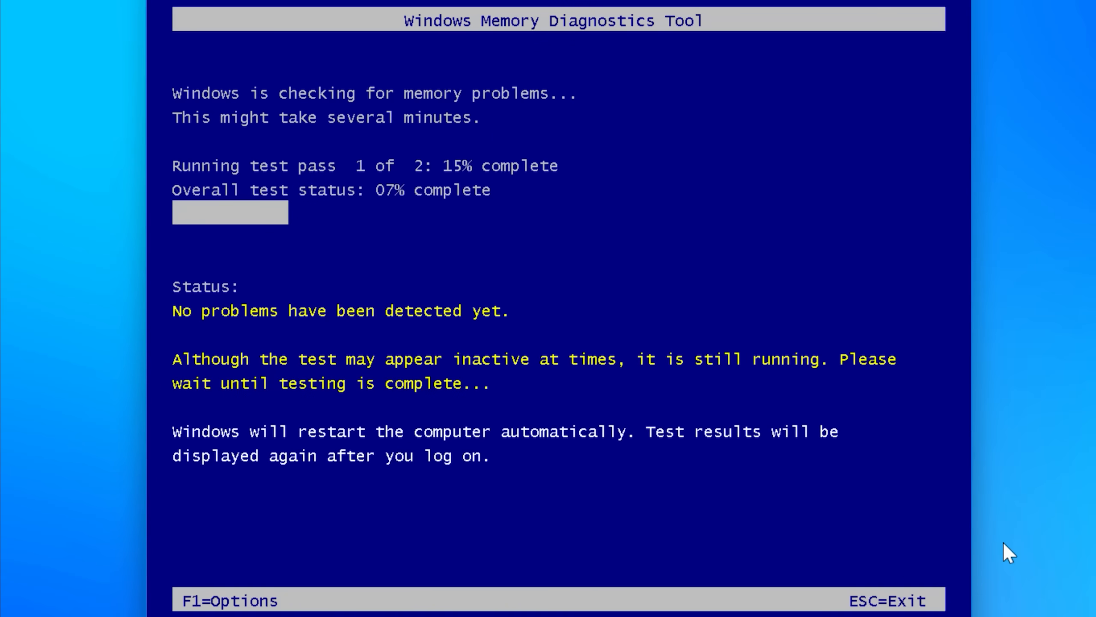
{"action": "key", "text": "f1"}
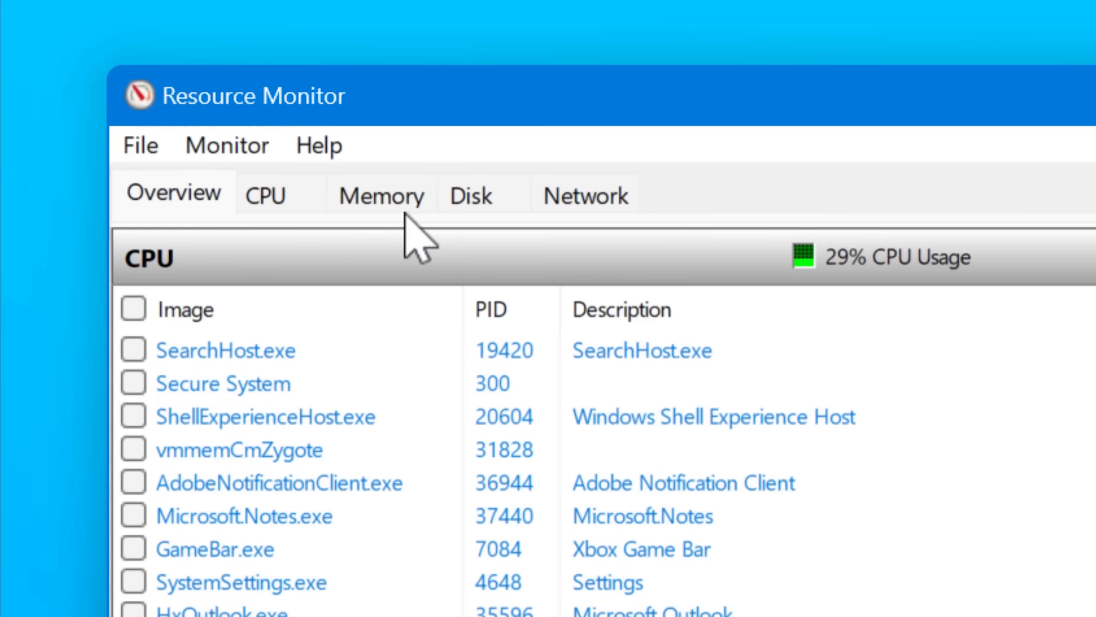
Step: View per-process CPU, Memory, Disk and finally Network activity with send and receive rates
{"action": "left_click", "coordinate": [266, 194]}
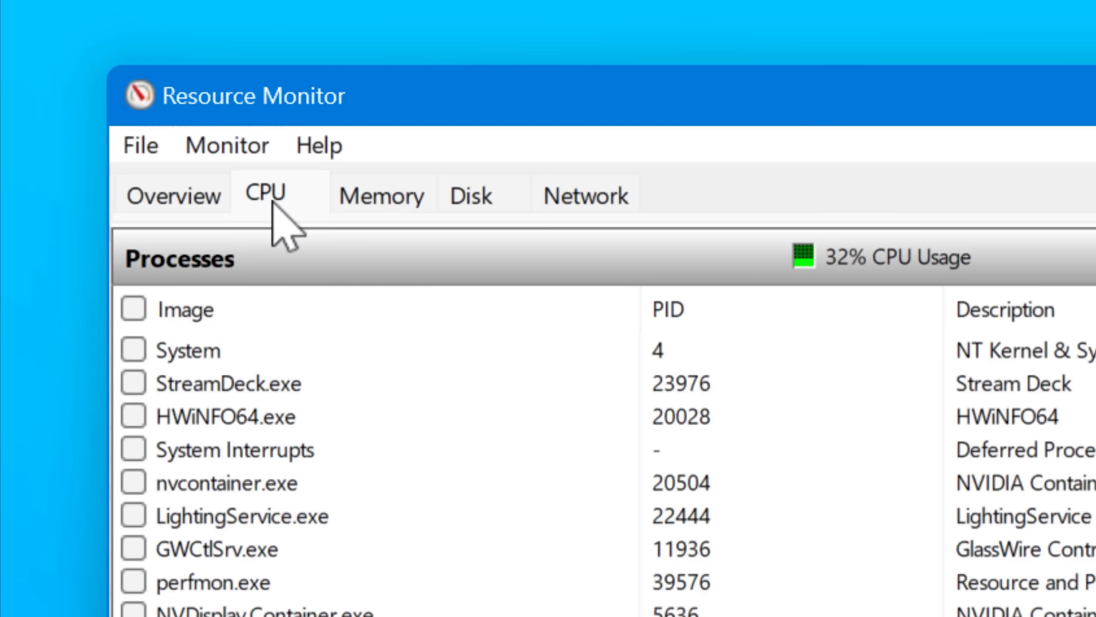
{"action": "mouse_move", "coordinate": [311, 231]}
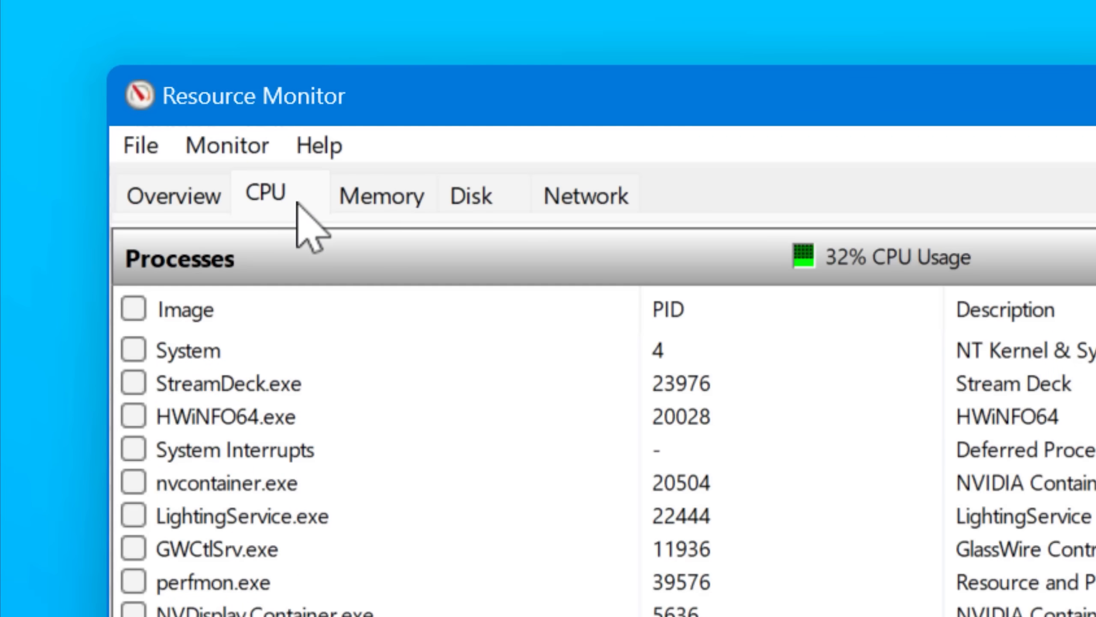
{"action": "left_click", "coordinate": [381, 196]}
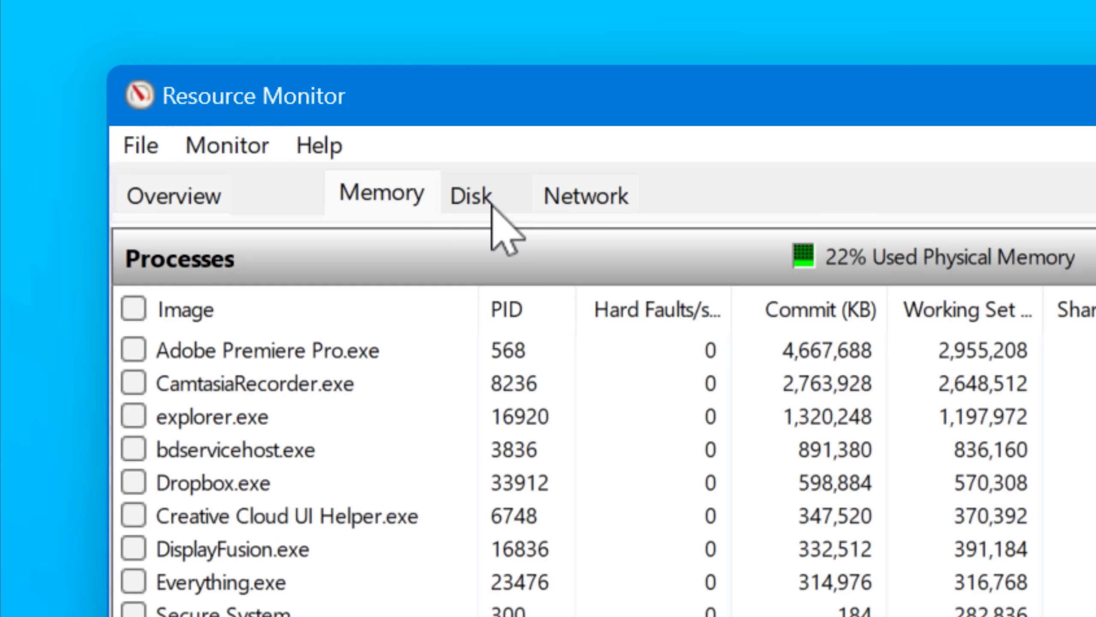
{"action": "left_click", "coordinate": [469, 194]}
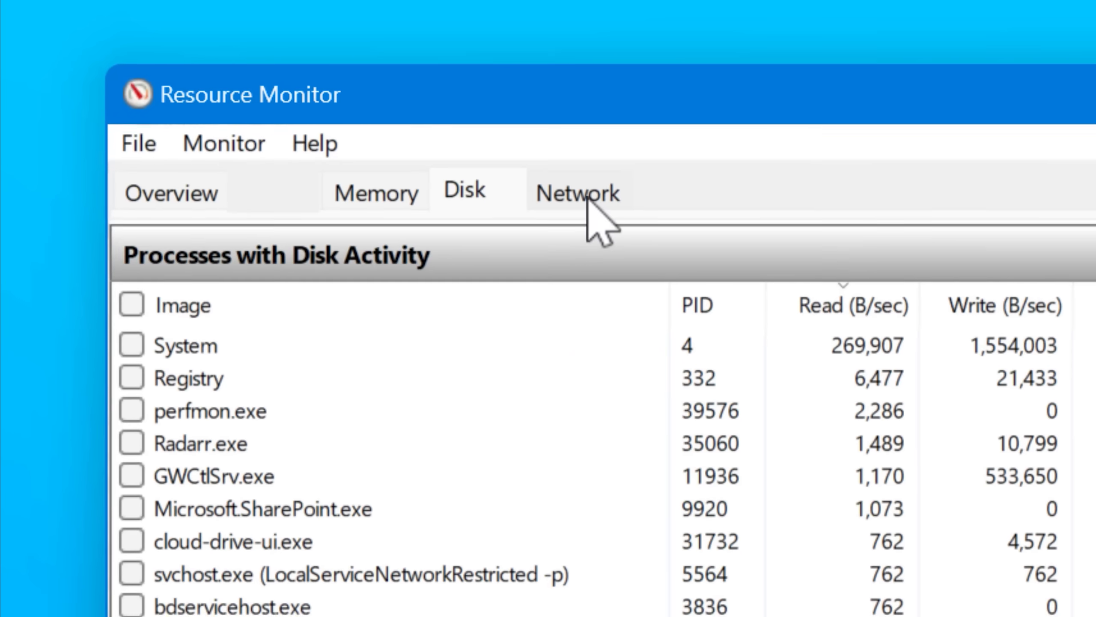
{"action": "left_click", "coordinate": [576, 193]}
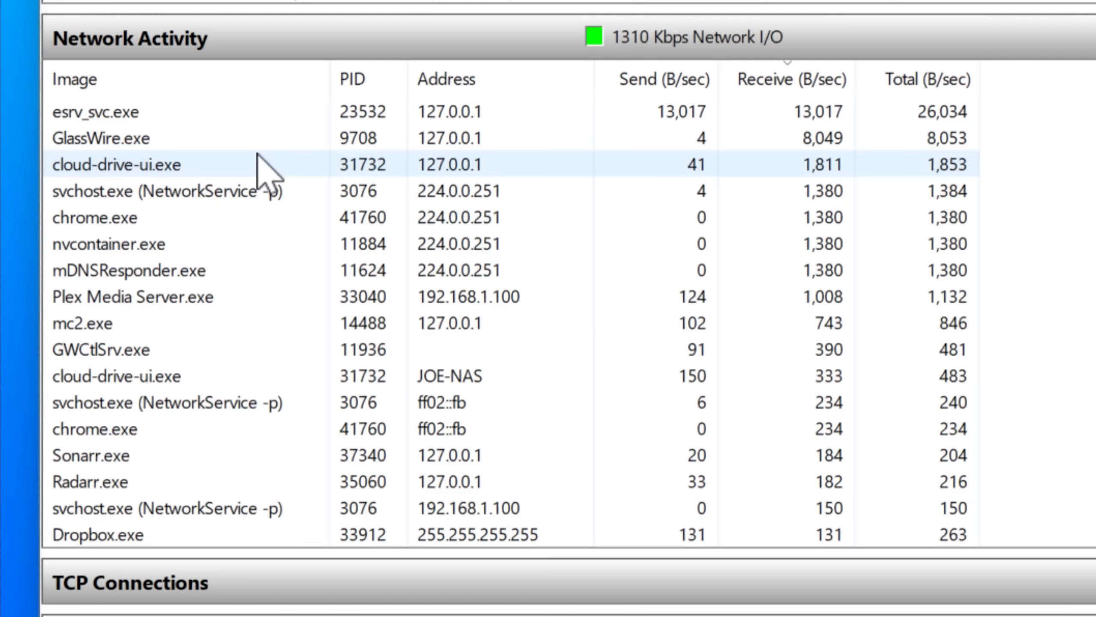
{"action": "mouse_move", "coordinate": [252, 136]}
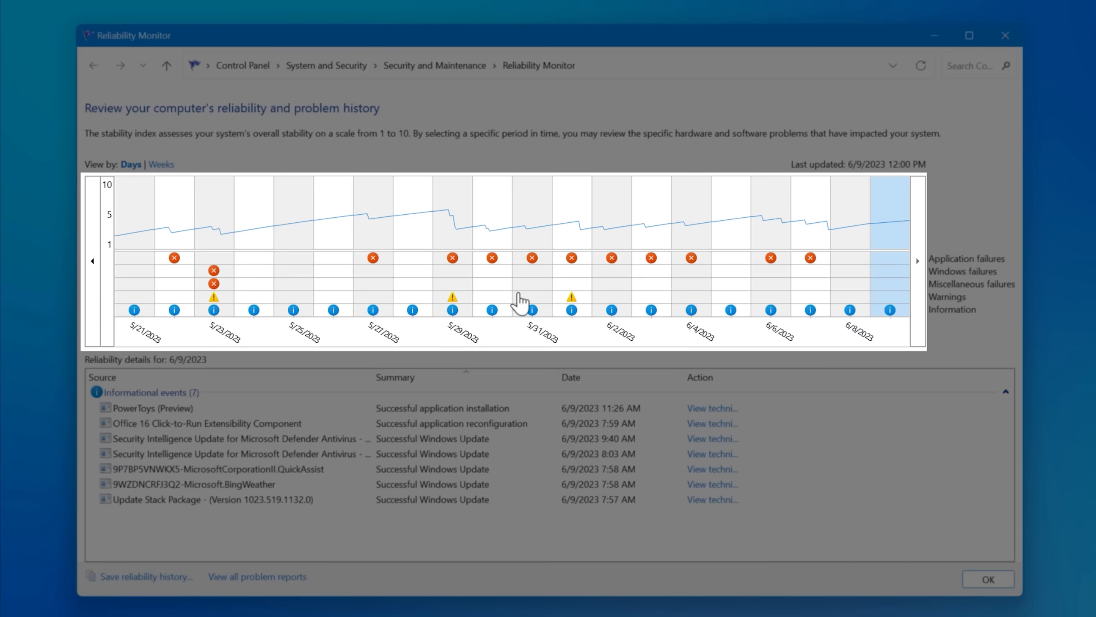
Step: Open the 6/4/2023 day in the stability chart and select the LGHUB Updater critical event
{"action": "left_click", "coordinate": [846, 294]}
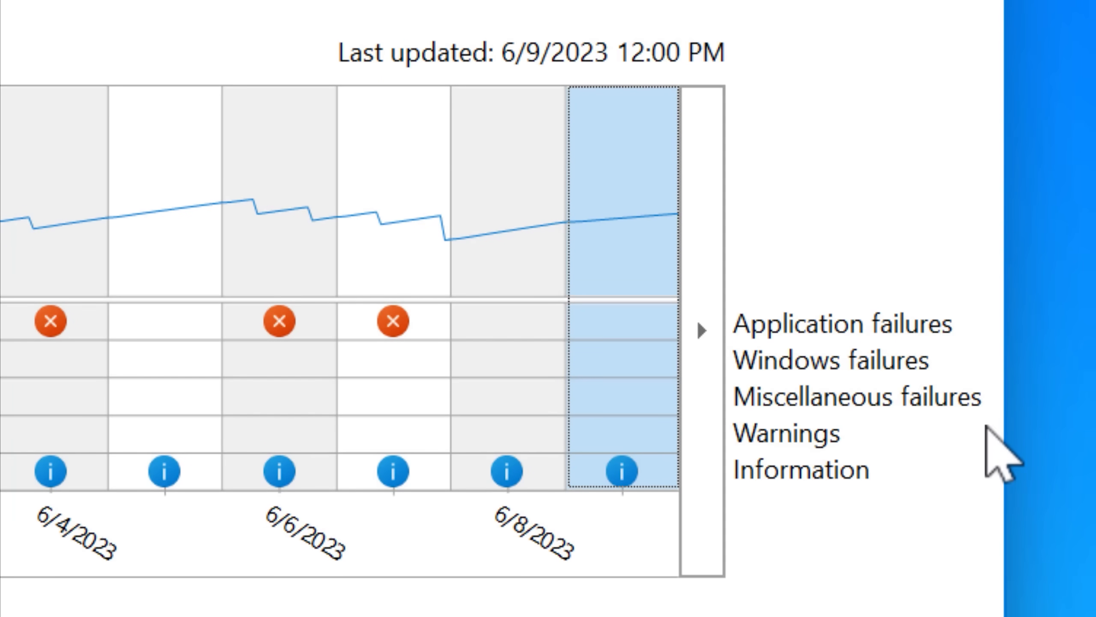
{"action": "mouse_move", "coordinate": [999, 391]}
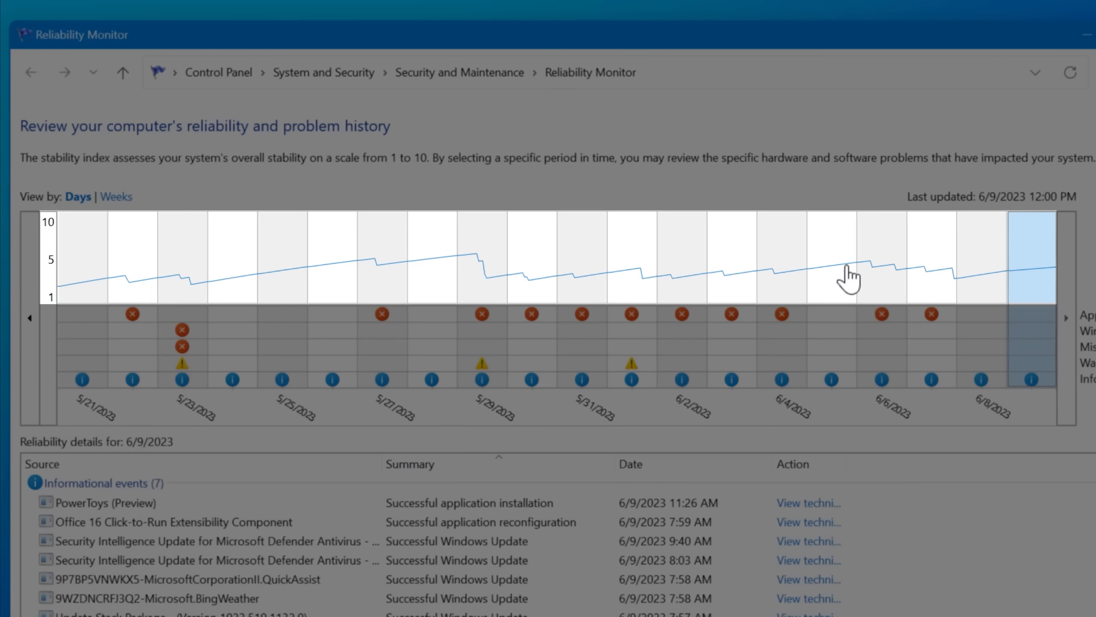
{"action": "mouse_move", "coordinate": [925, 304]}
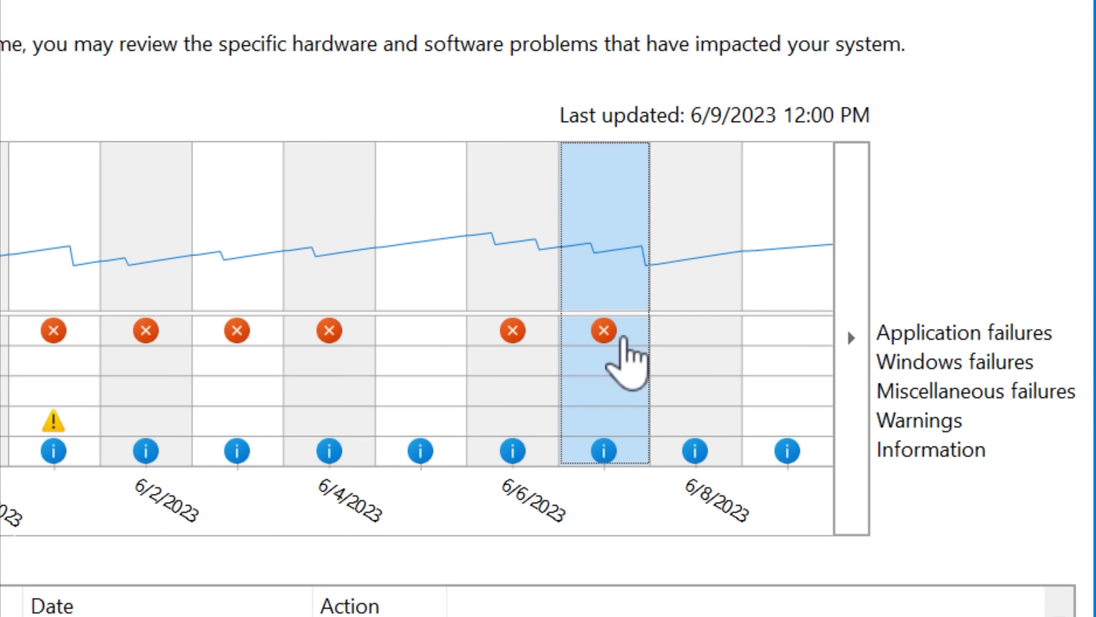
{"action": "mouse_move", "coordinate": [534, 447]}
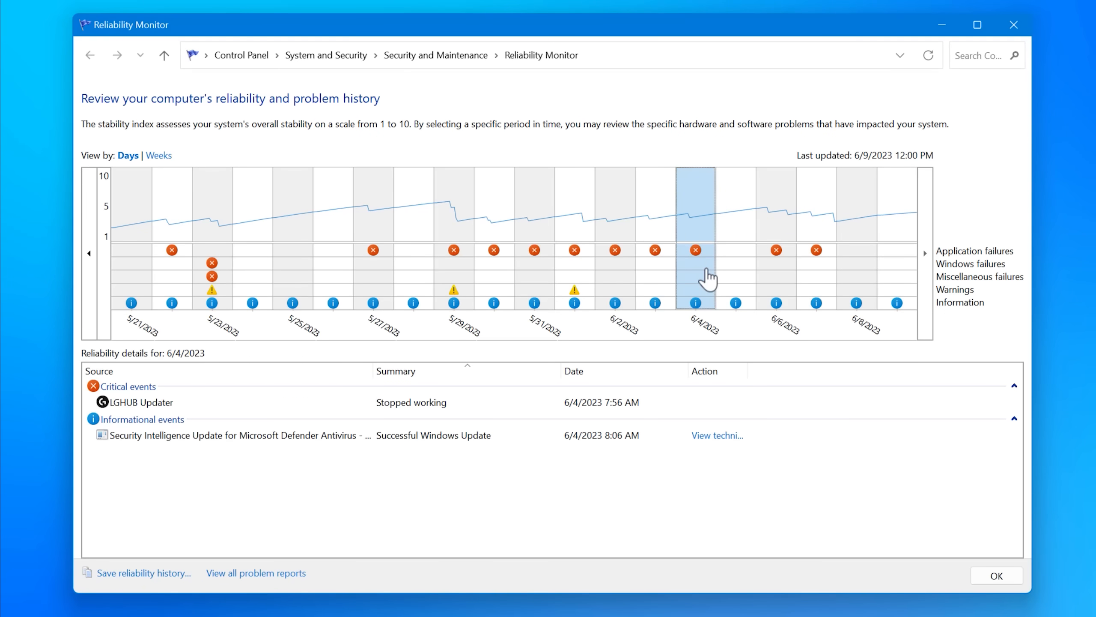
{"action": "left_click", "coordinate": [654, 249]}
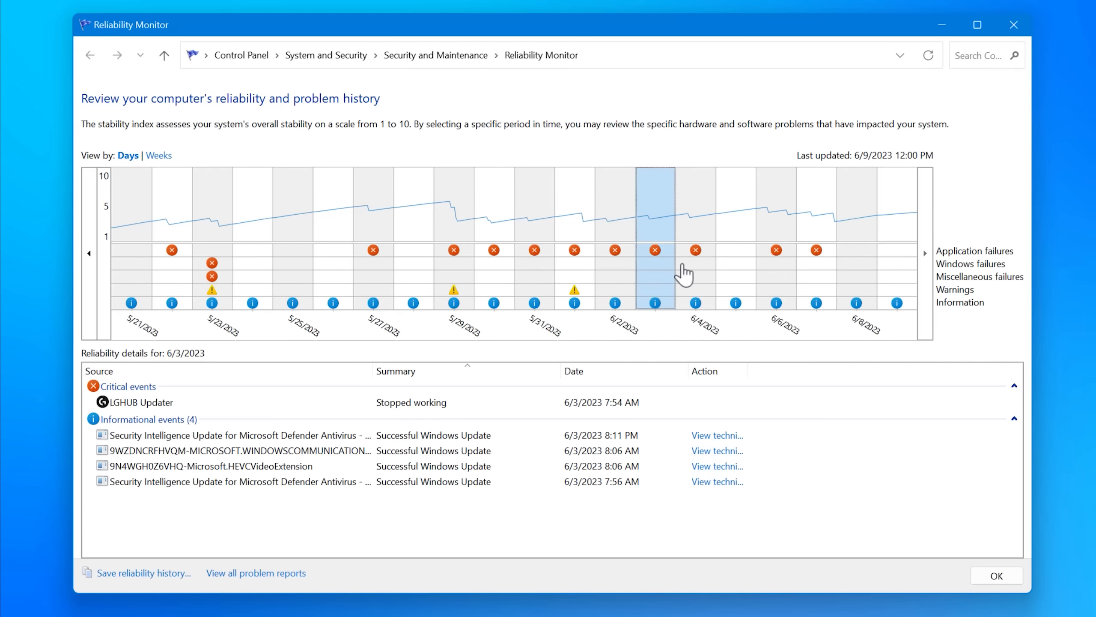
{"action": "left_click", "coordinate": [615, 249]}
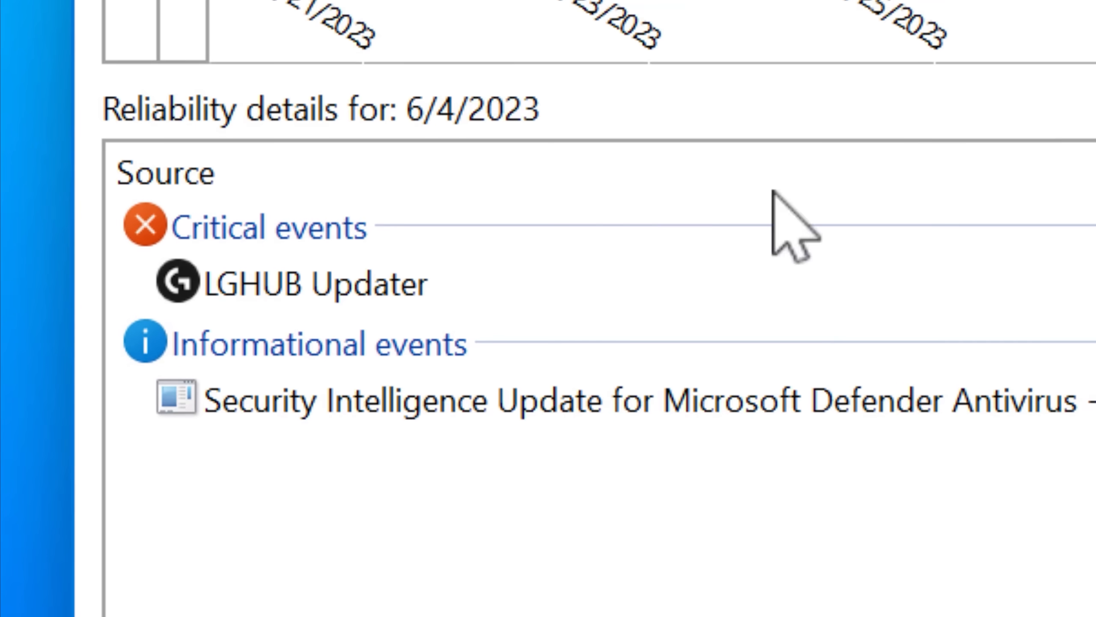
{"action": "left_click", "coordinate": [307, 284]}
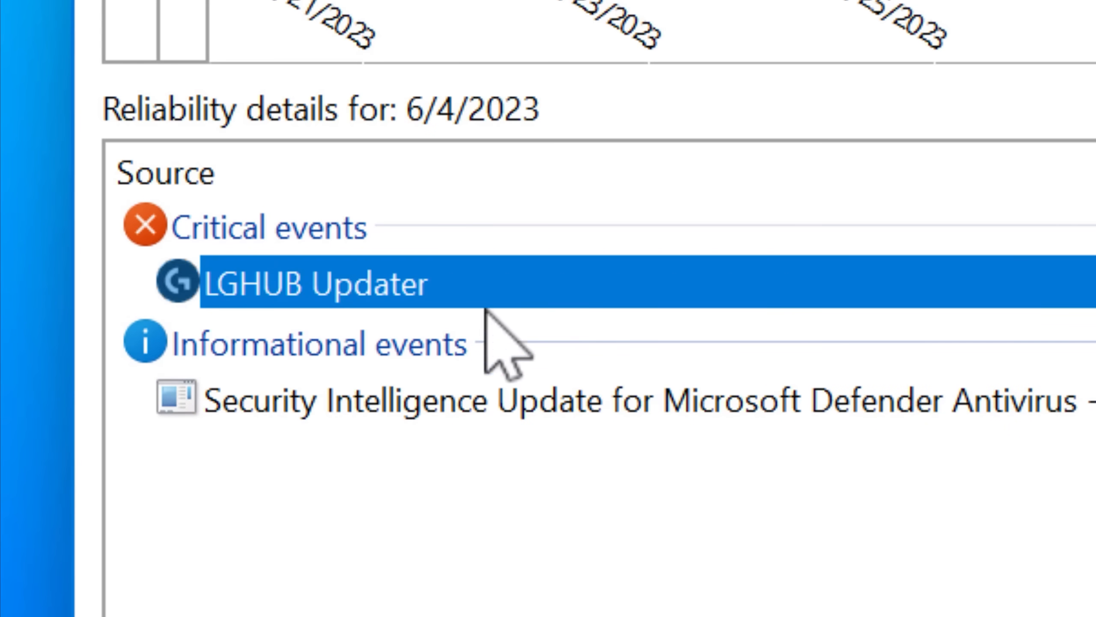
{"action": "mouse_move", "coordinate": [584, 314]}
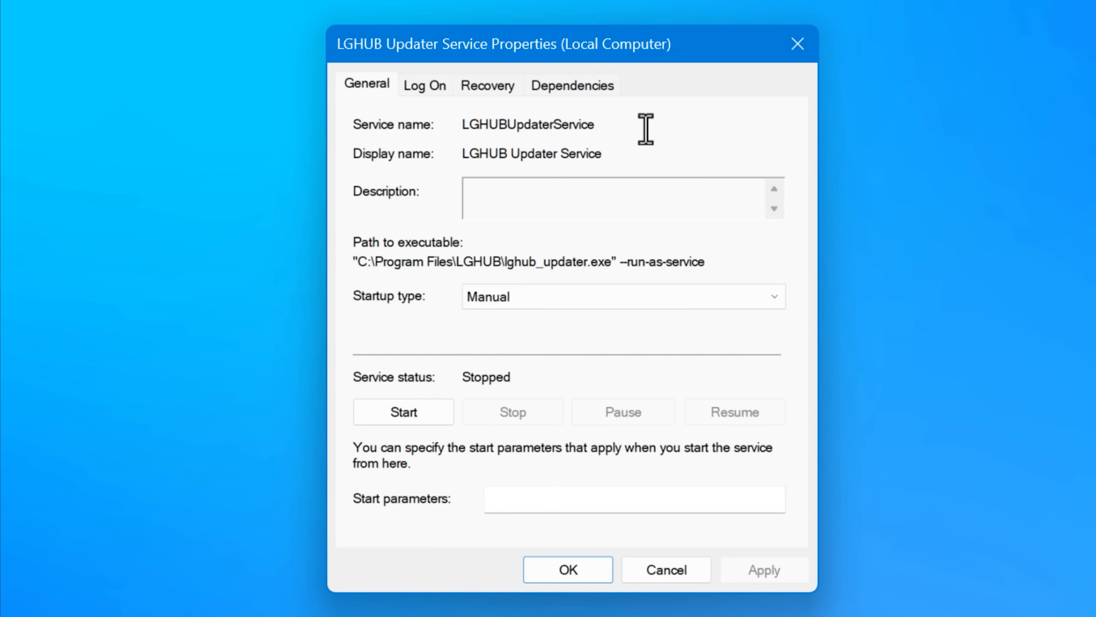
{"action": "left_click", "coordinate": [621, 295]}
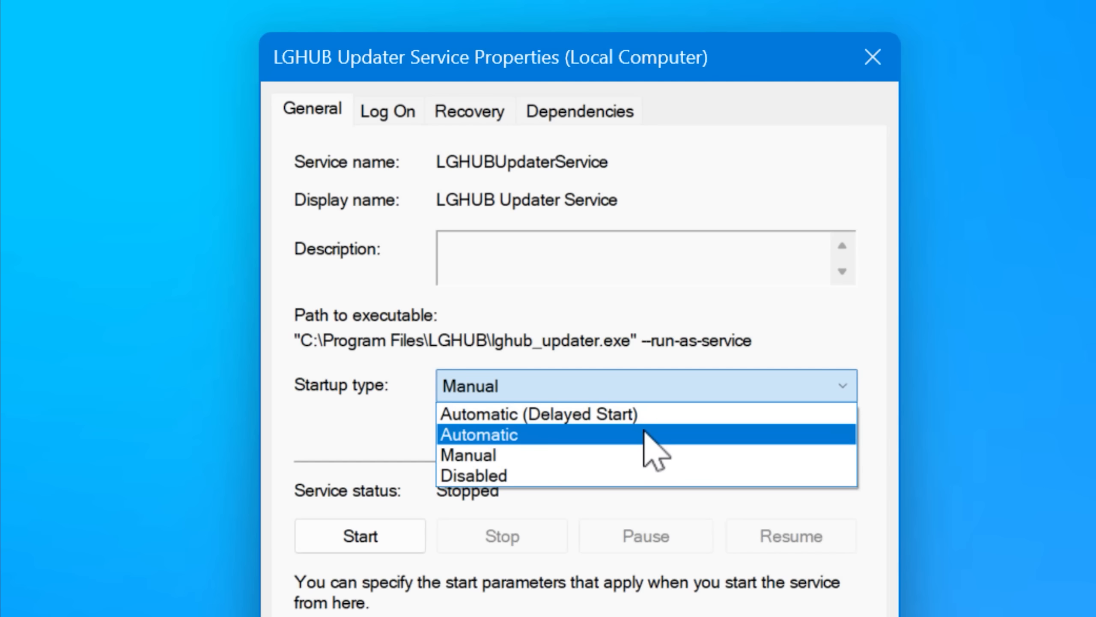
{"action": "left_click", "coordinate": [469, 455]}
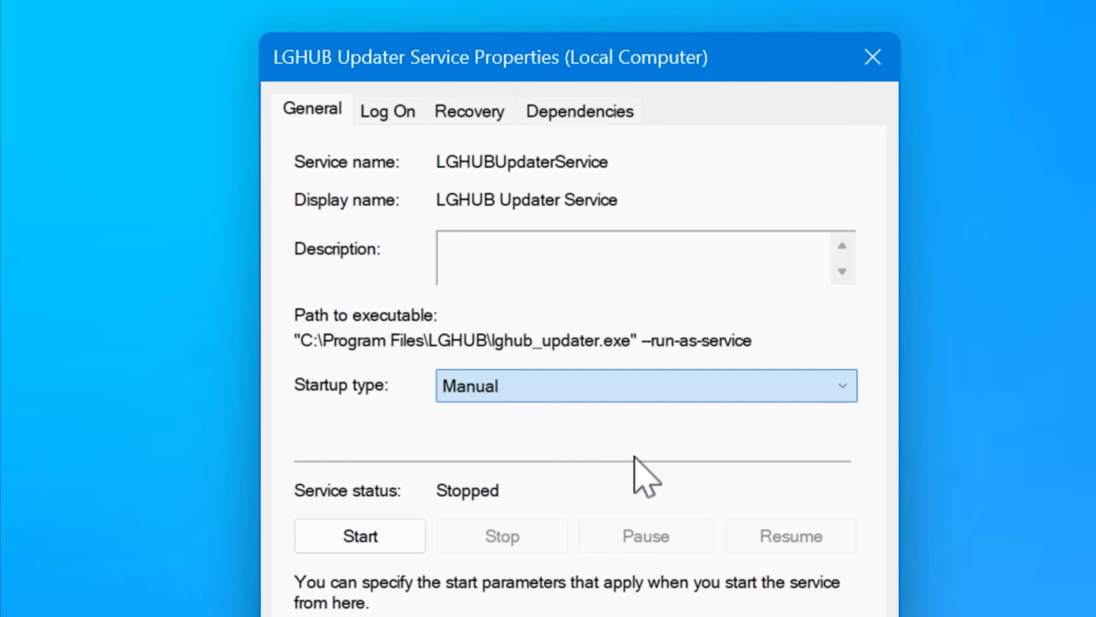